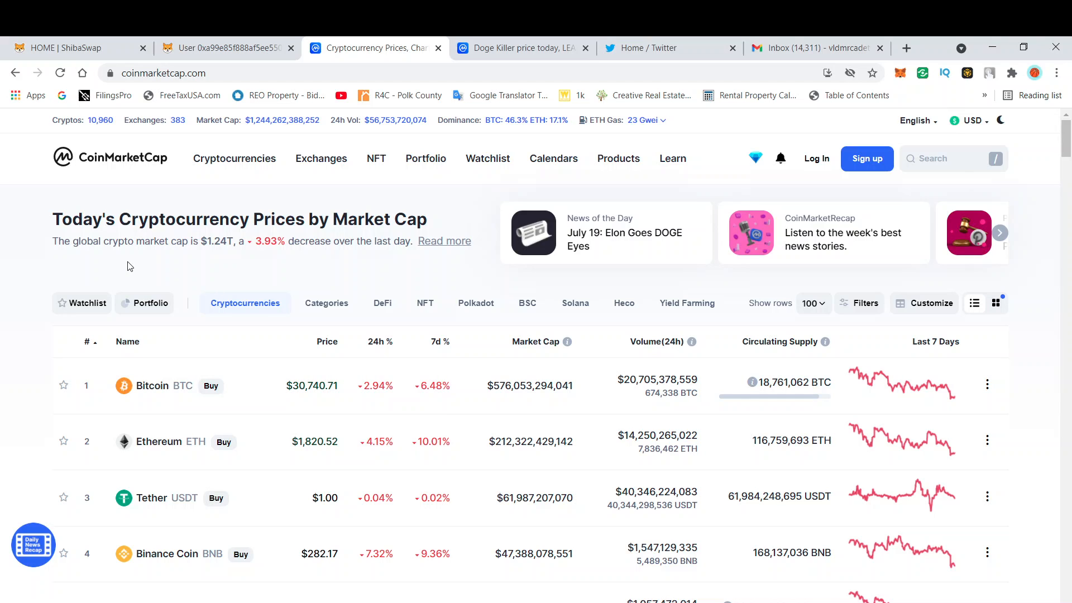
pyautogui.moveTo(162, 266)
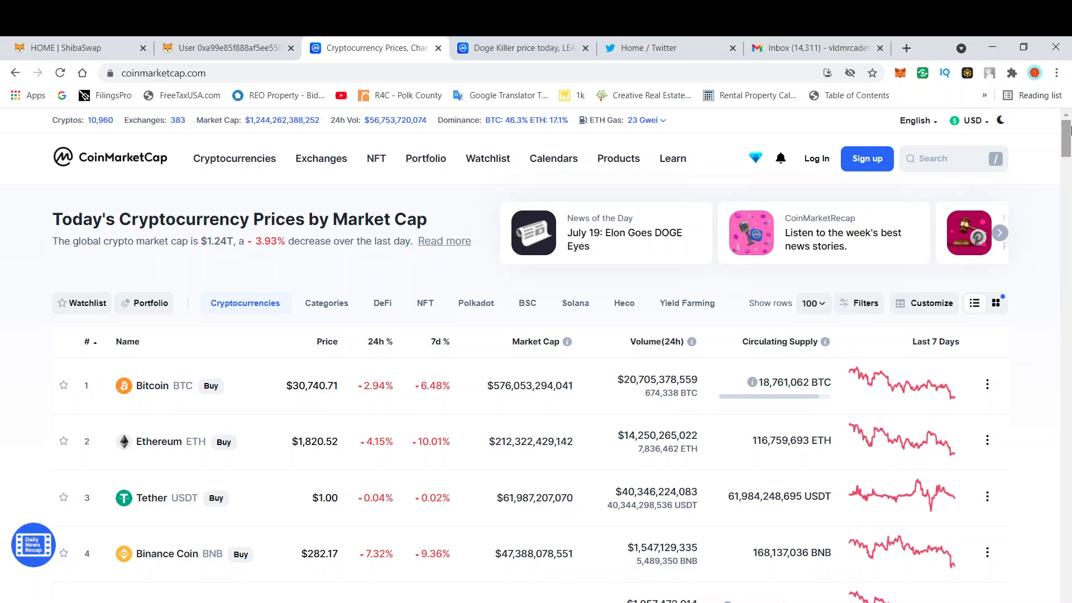
pyautogui.moveTo(501, 130)
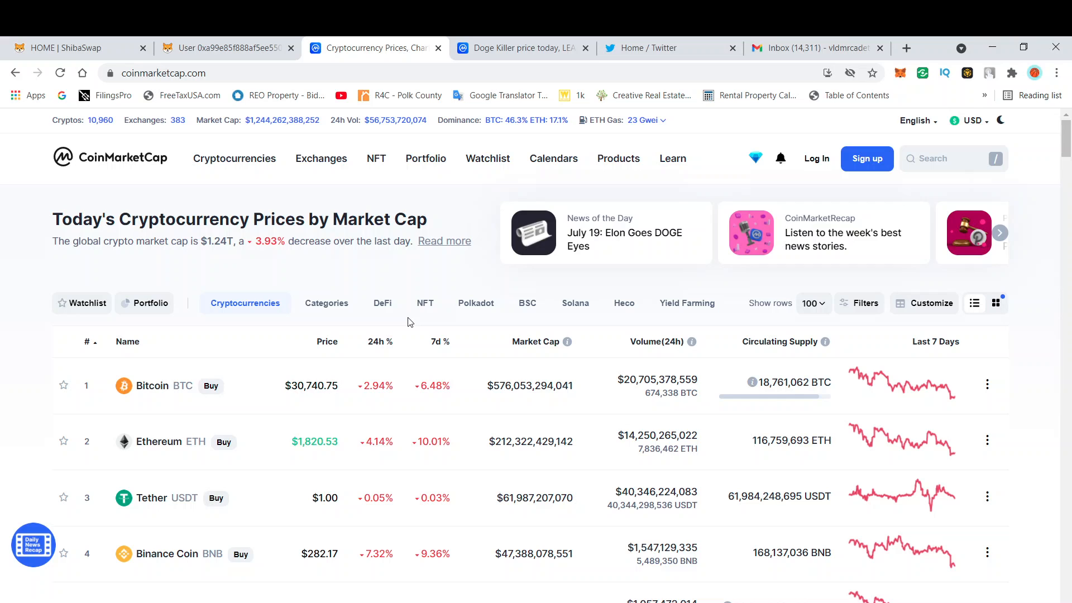
pyautogui.moveTo(420, 321)
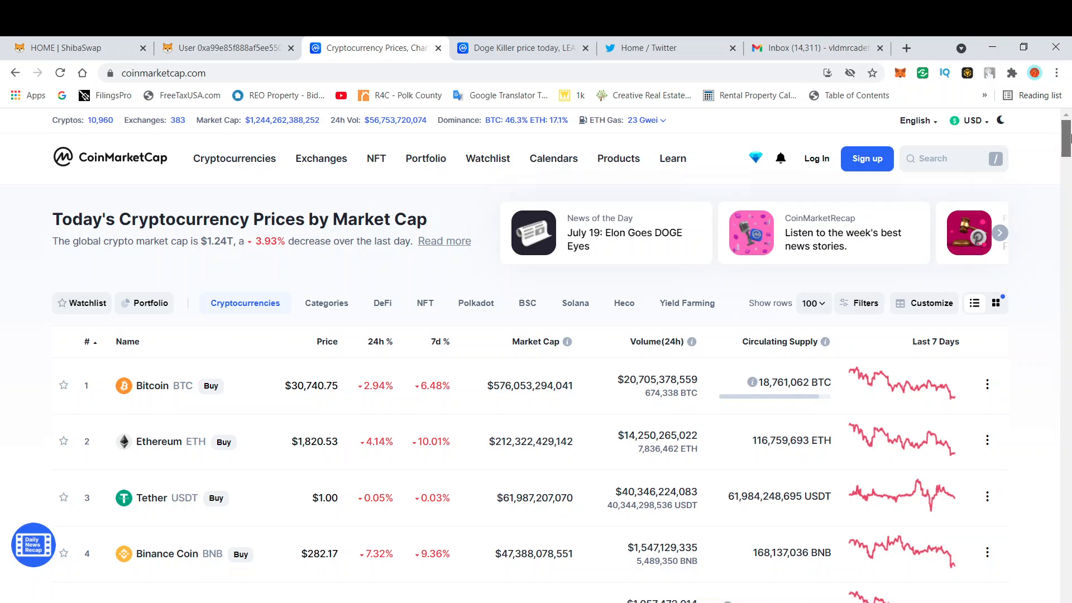
# Search CoinMarketCap for 'shib', open the SHIBA INU page and scroll to its price chart.
pyautogui.scroll(-3)
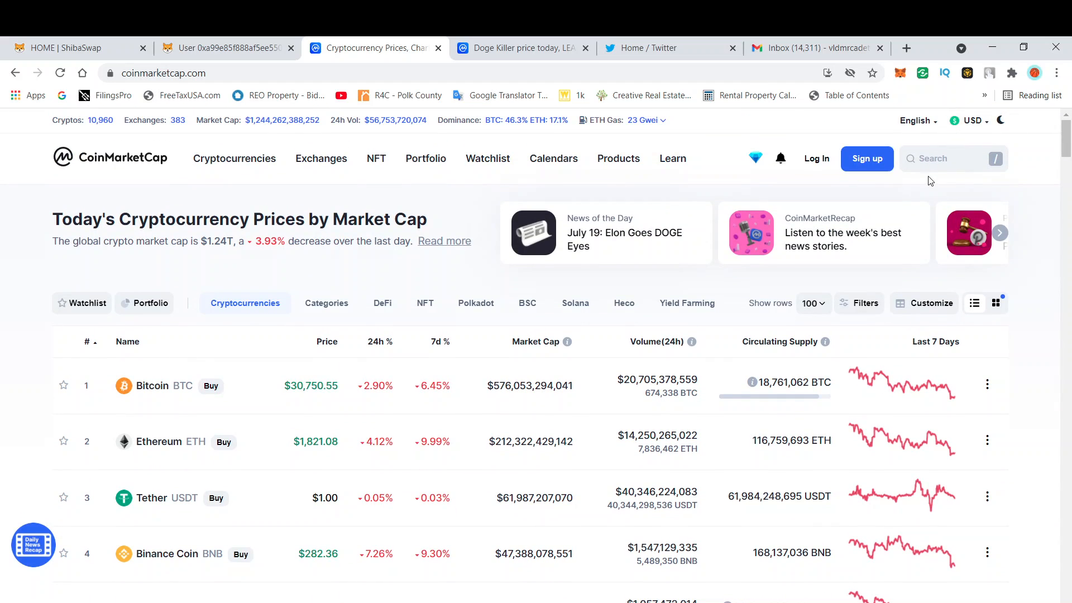
pyautogui.write('shib')
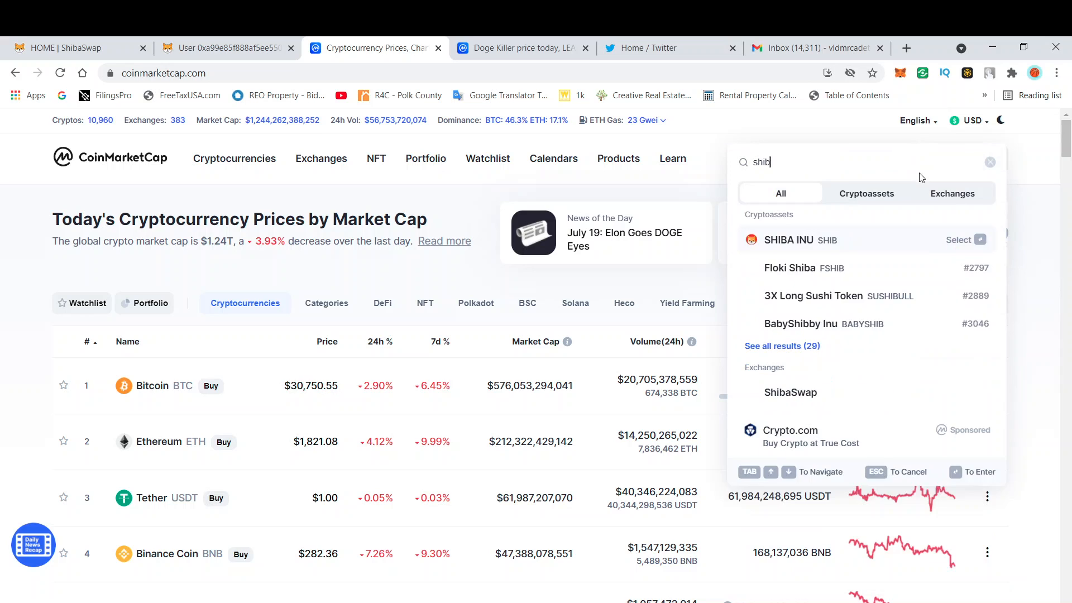
pyautogui.click(787, 240)
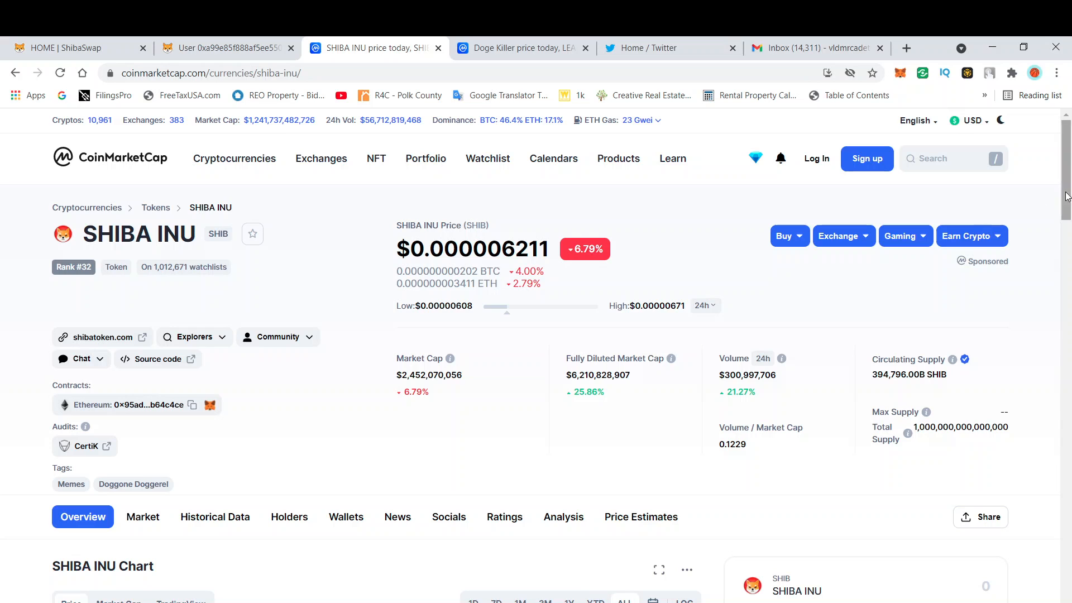
pyautogui.scroll(-3)
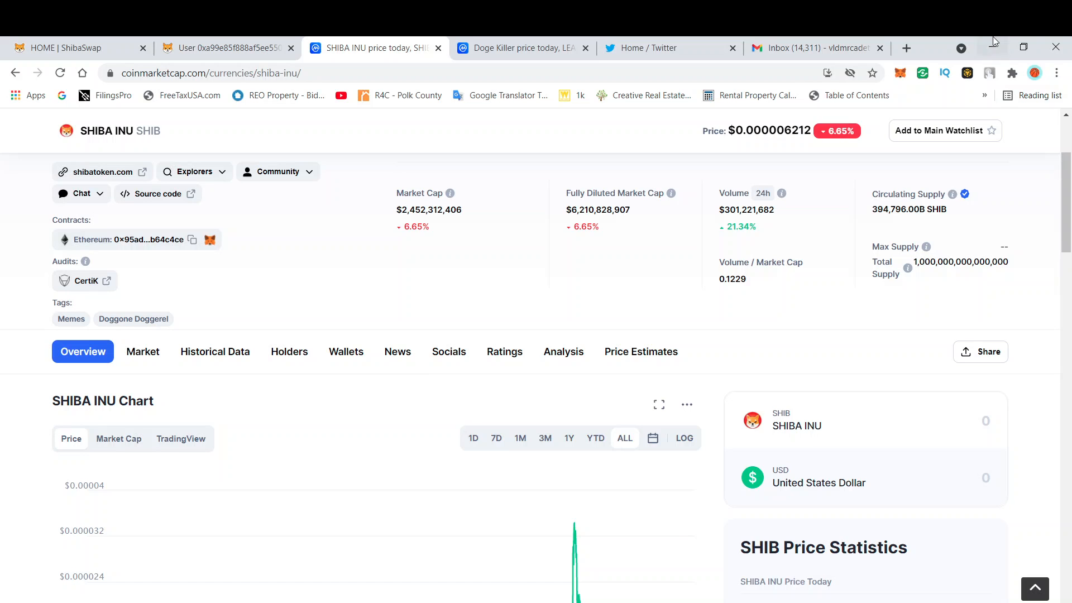
# Load thebword.com in a new tab and scroll down its 07.21.21 video event page.
pyautogui.click(907, 48)
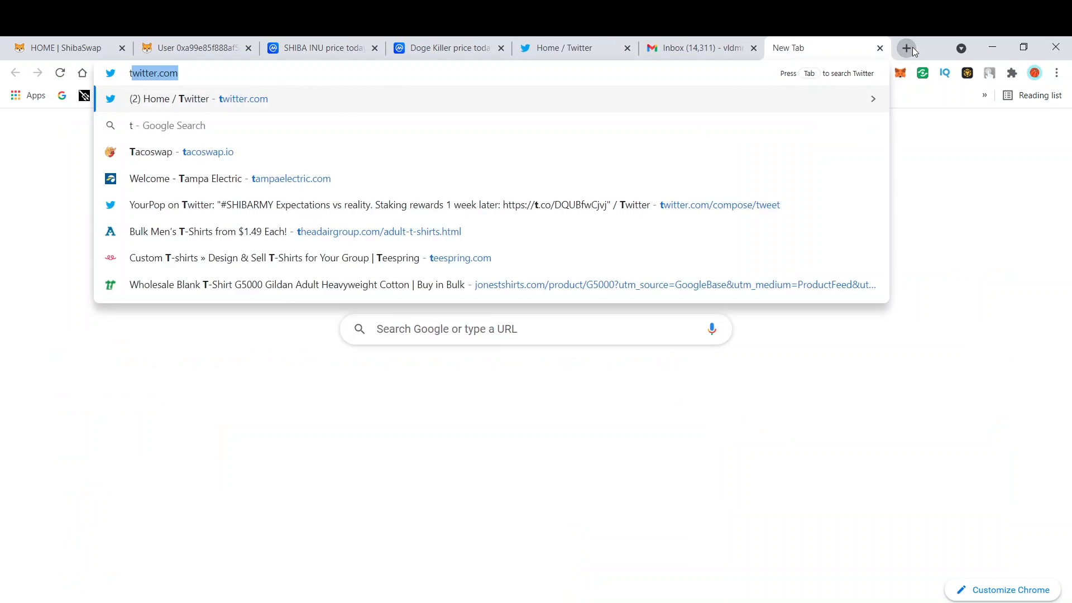
pyautogui.write('the')
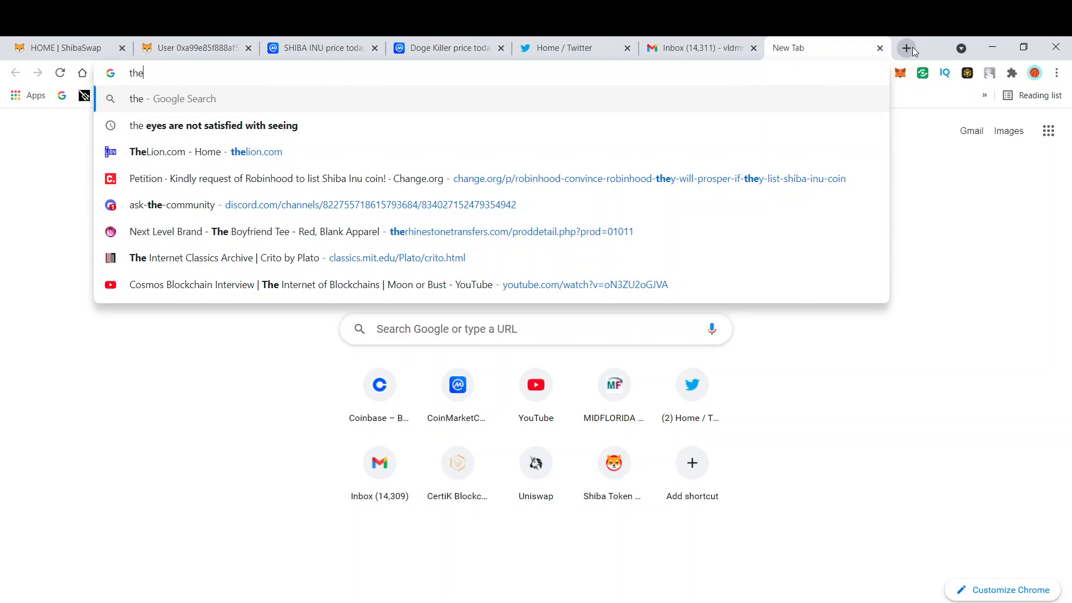
pyautogui.write('thebword.com')
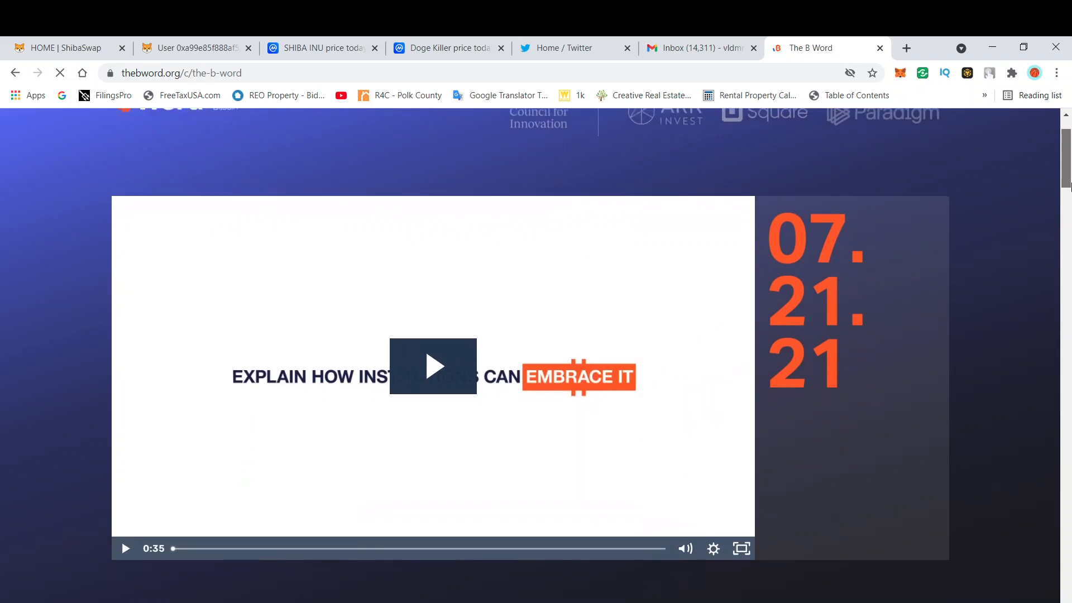
pyautogui.scroll(-3)
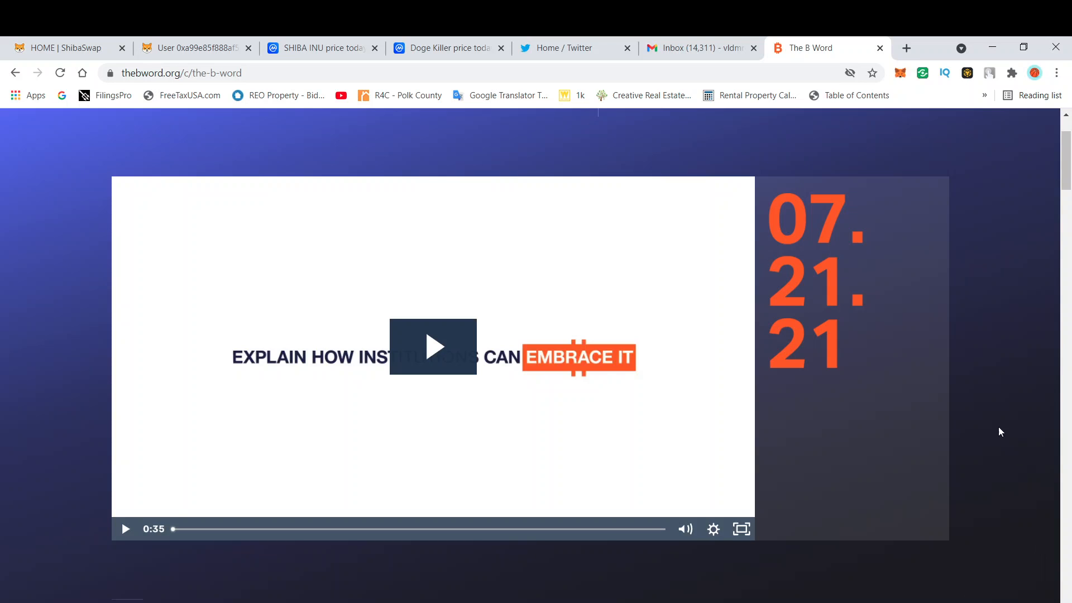
pyautogui.moveTo(974, 401)
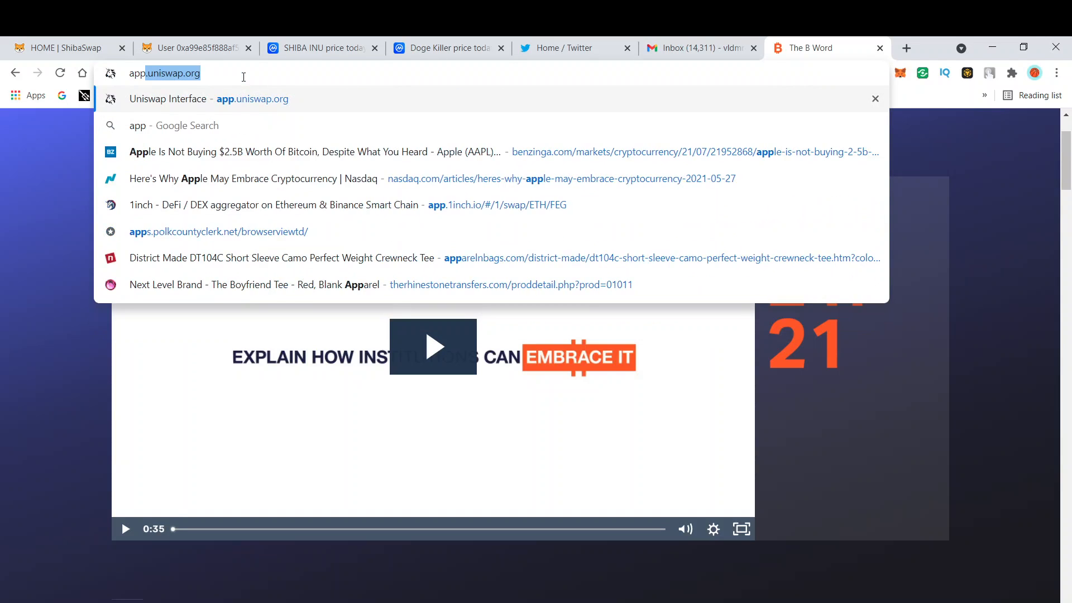
# Search Google for 'apple earnings report' from the omnibox suggestions.
pyautogui.write('a')
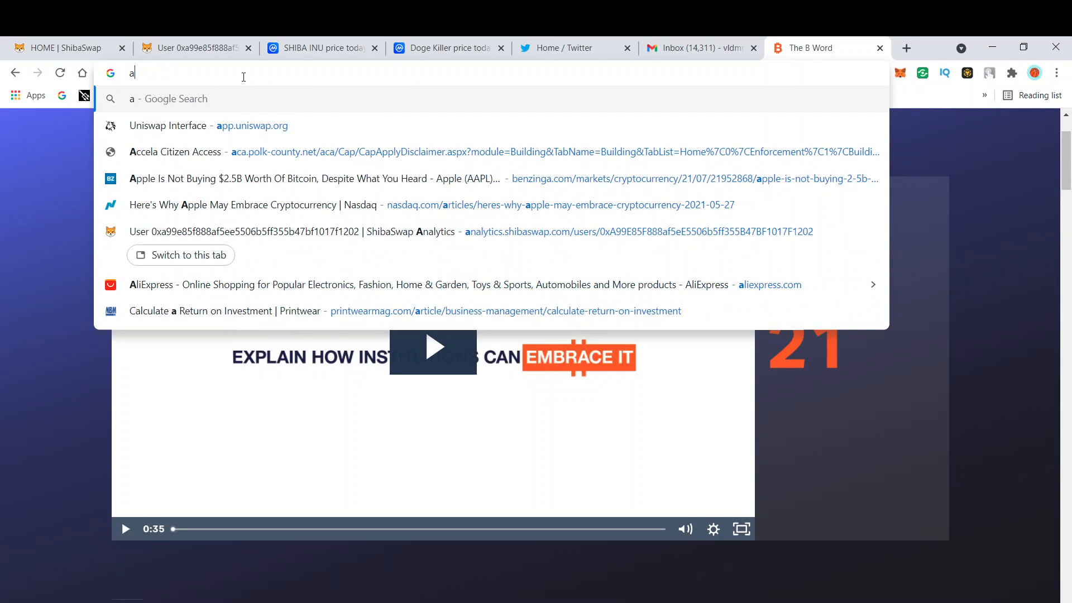
pyautogui.write('pple')
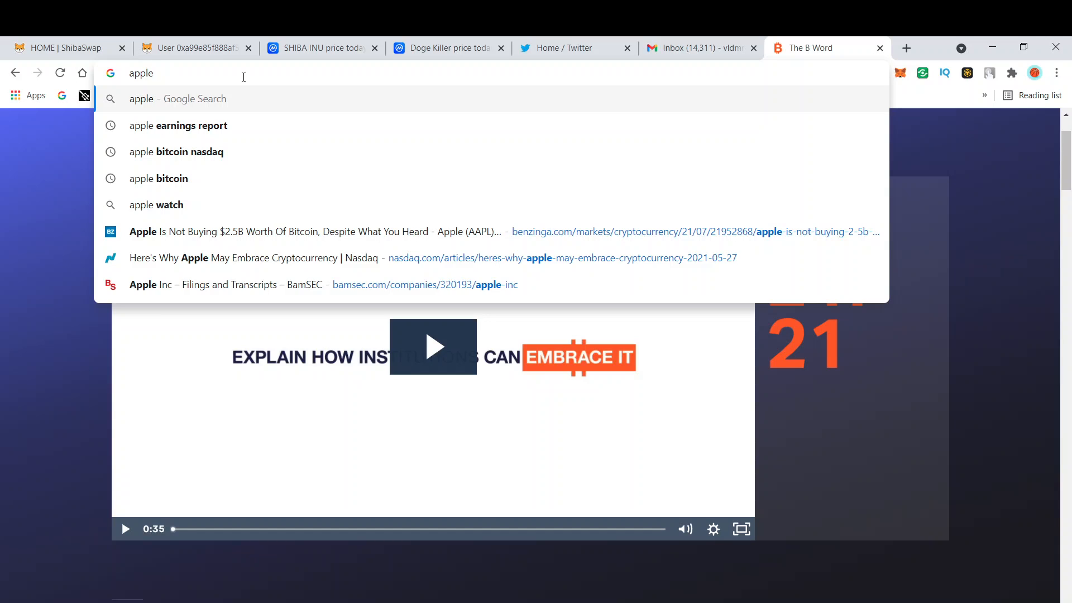
pyautogui.click(177, 125)
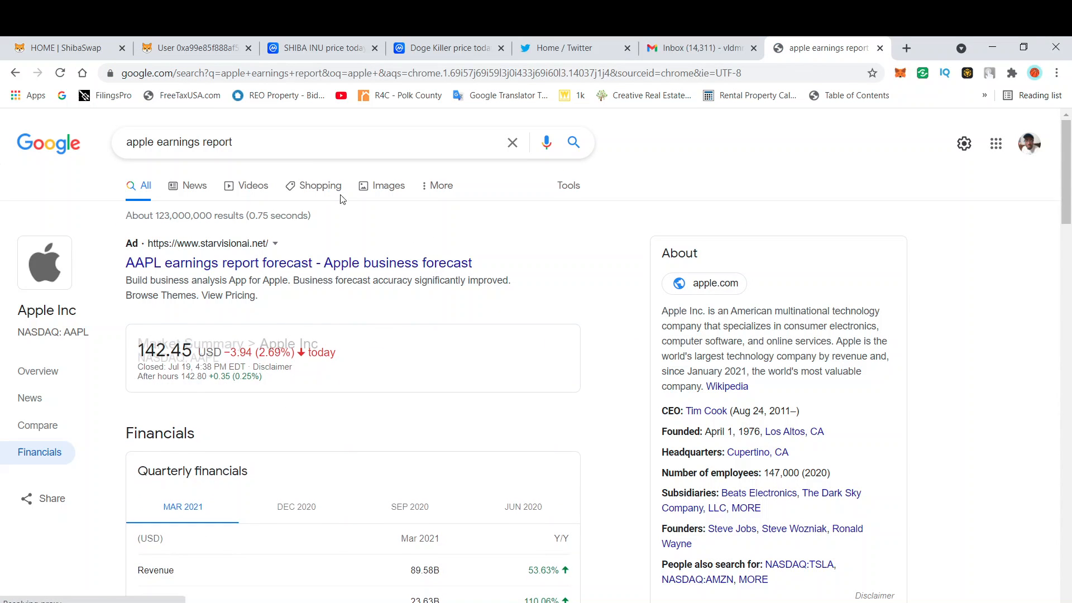
# Refine to 'when does apple report earnings' and scroll to the Q3 2021 earnings call on Jul 27.
pyautogui.write('when does apple')
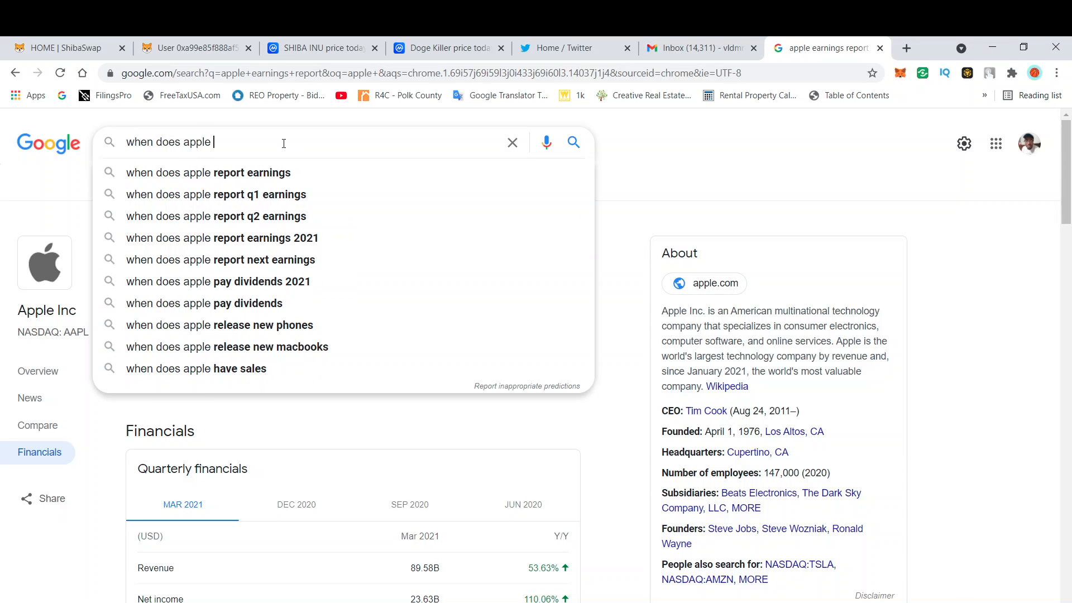
pyautogui.click(208, 172)
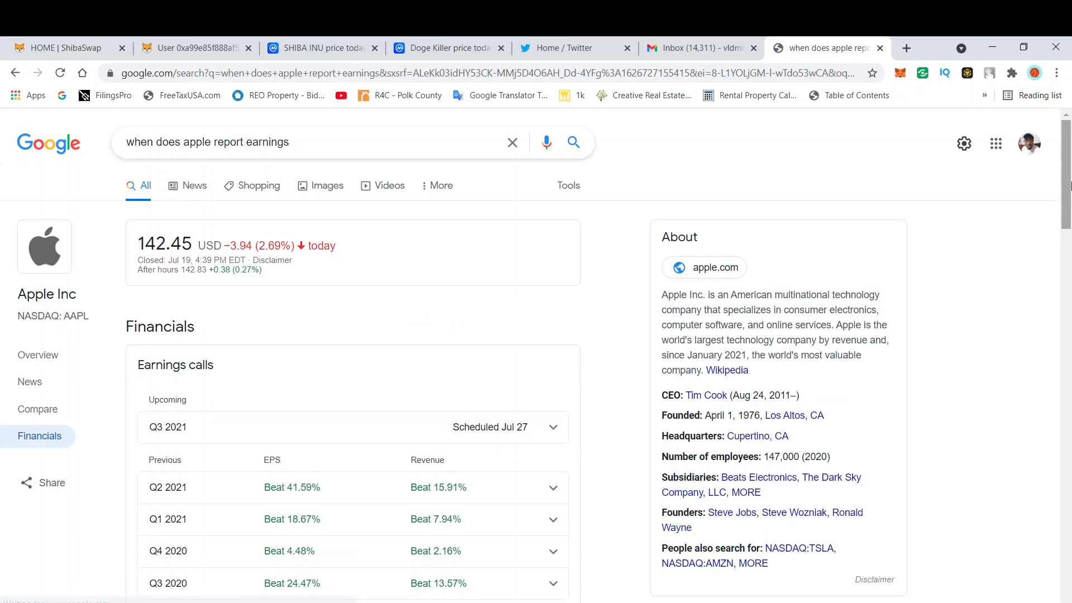
pyautogui.scroll(-3)
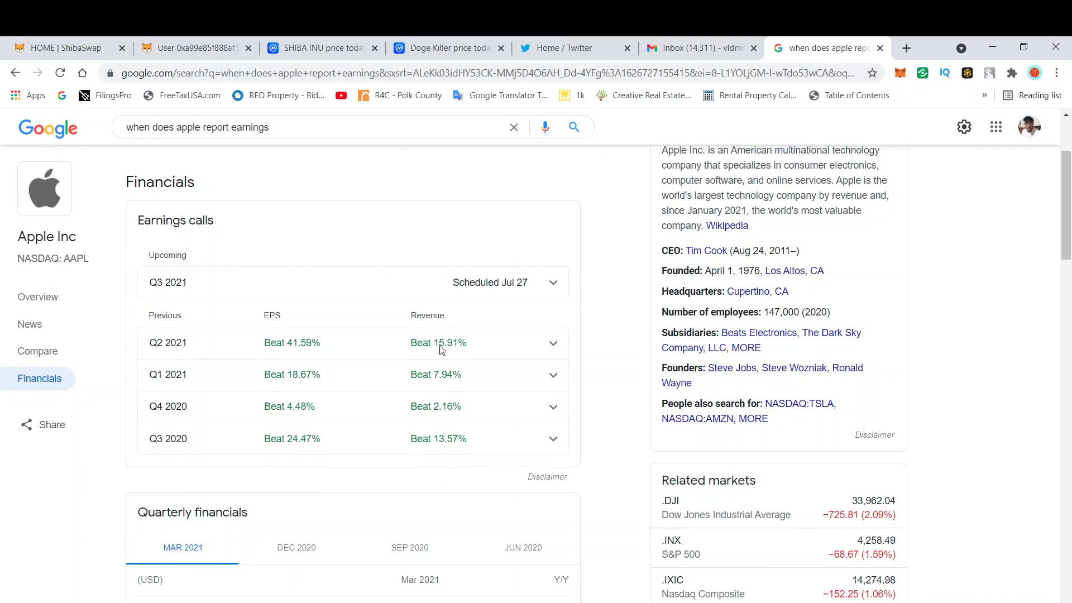
pyautogui.moveTo(516, 296)
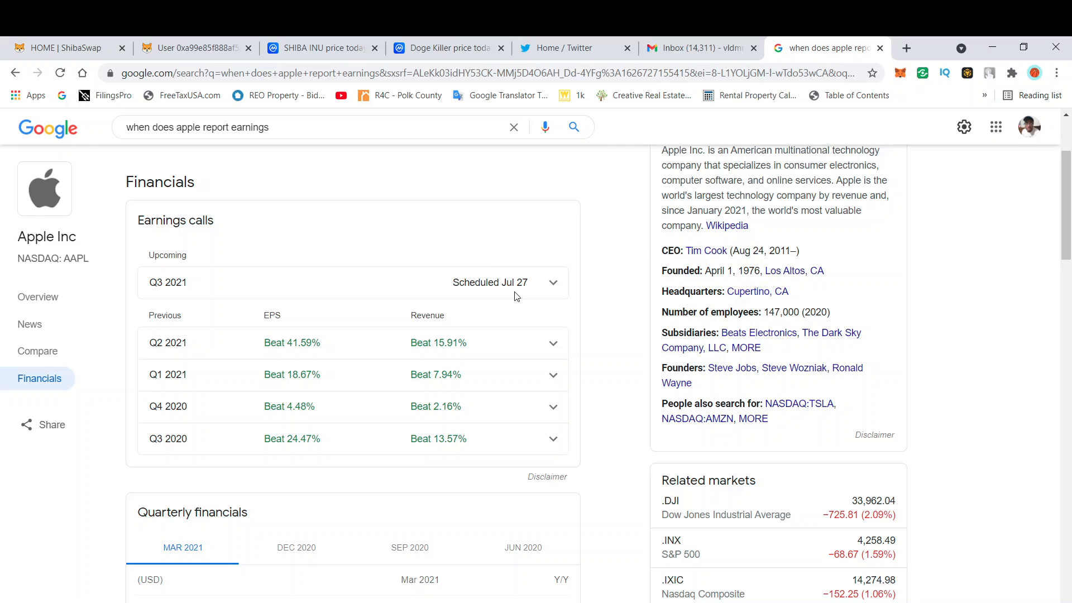
pyautogui.moveTo(938, 475)
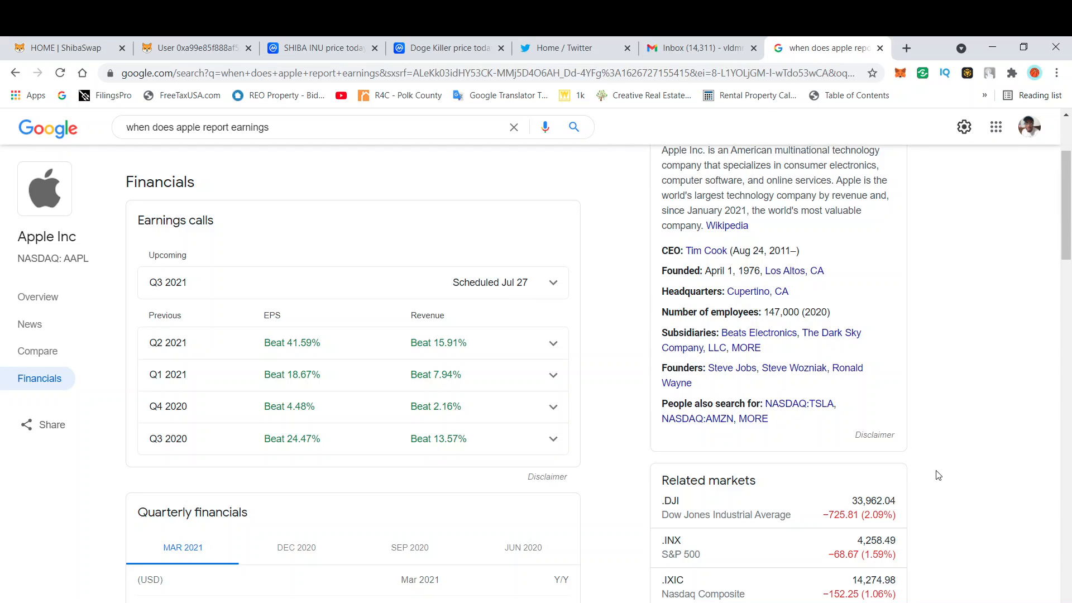
pyautogui.moveTo(948, 524)
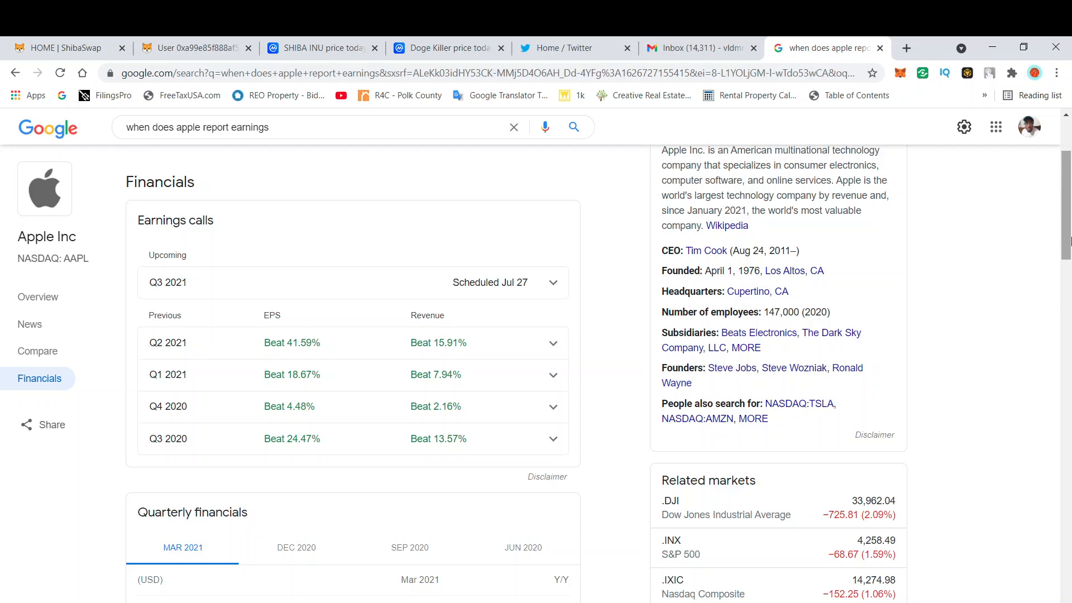
# Rewrite the Google query to 'yahoo finance' bitcoin, surfacing Yahoo Finance's BTC-USD results.
pyautogui.click(309, 127)
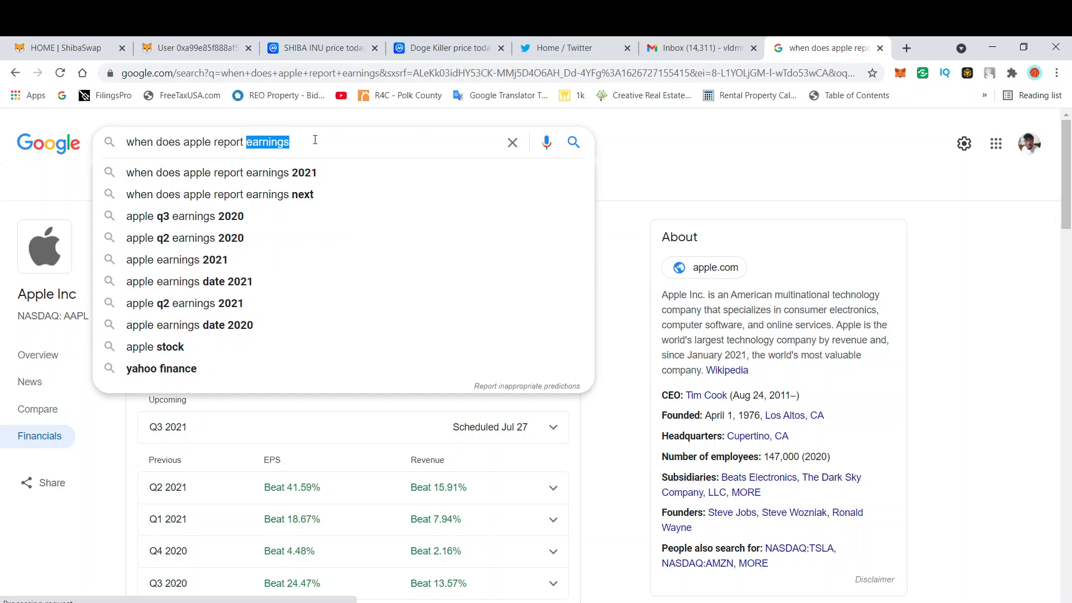
pyautogui.write('shiba')
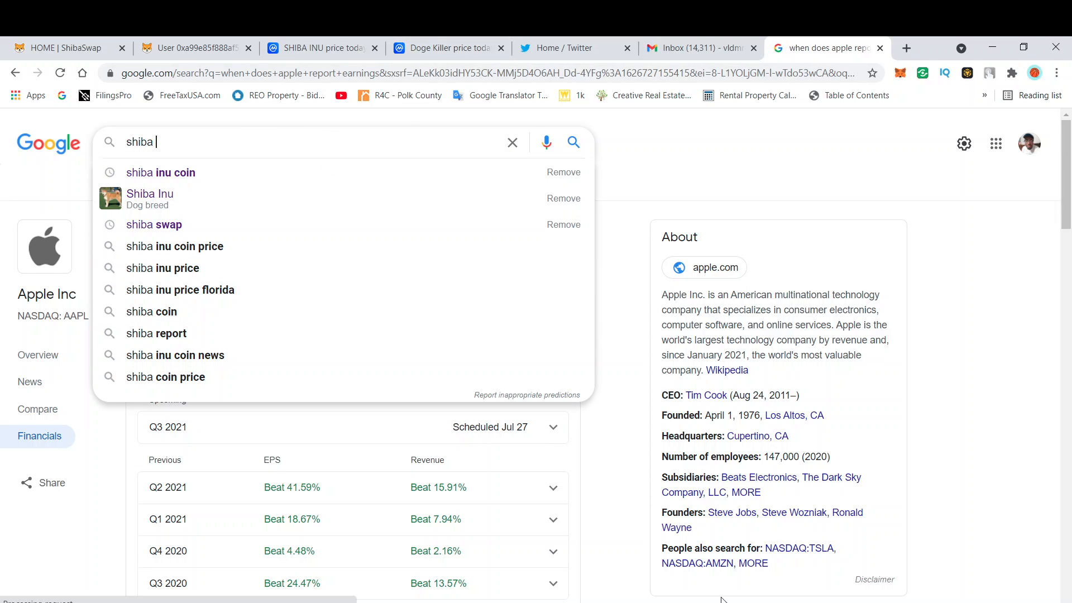
pyautogui.press('Backspace')
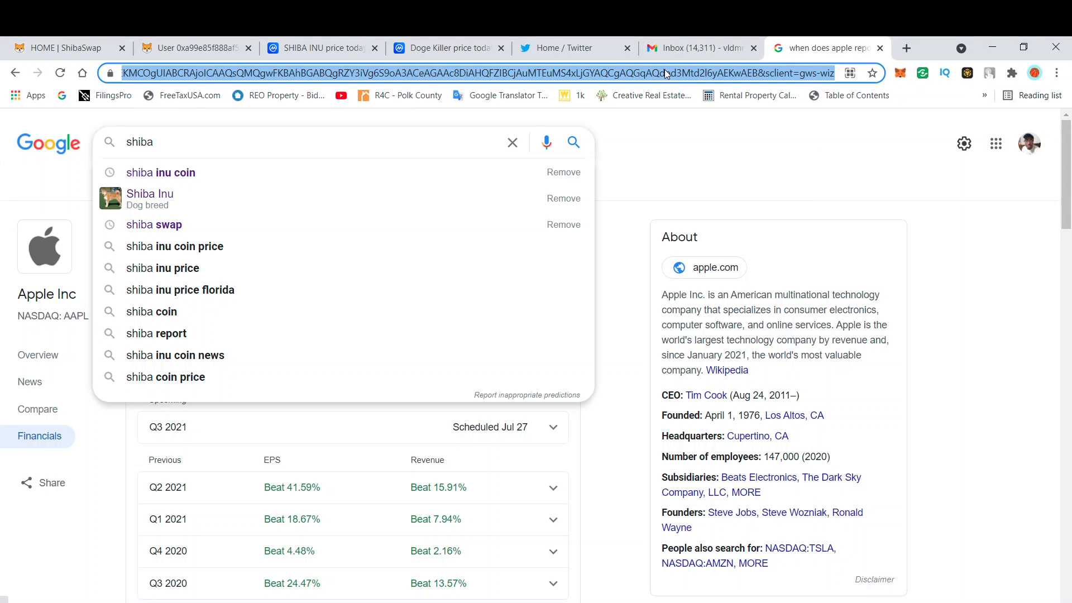
pyautogui.write('yahoo finance bitcoin')
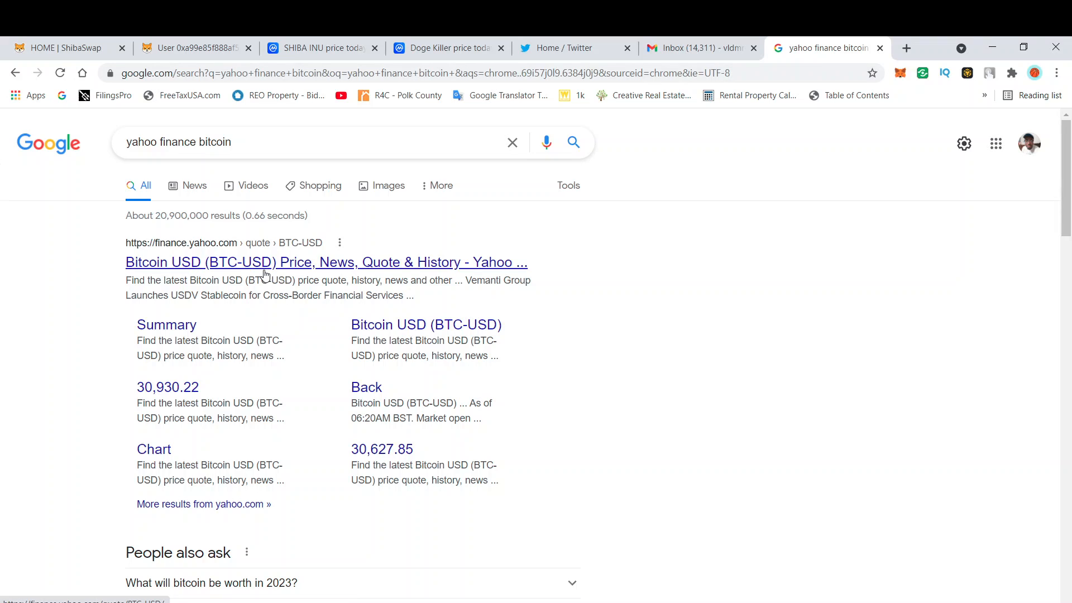
pyautogui.moveTo(356, 165)
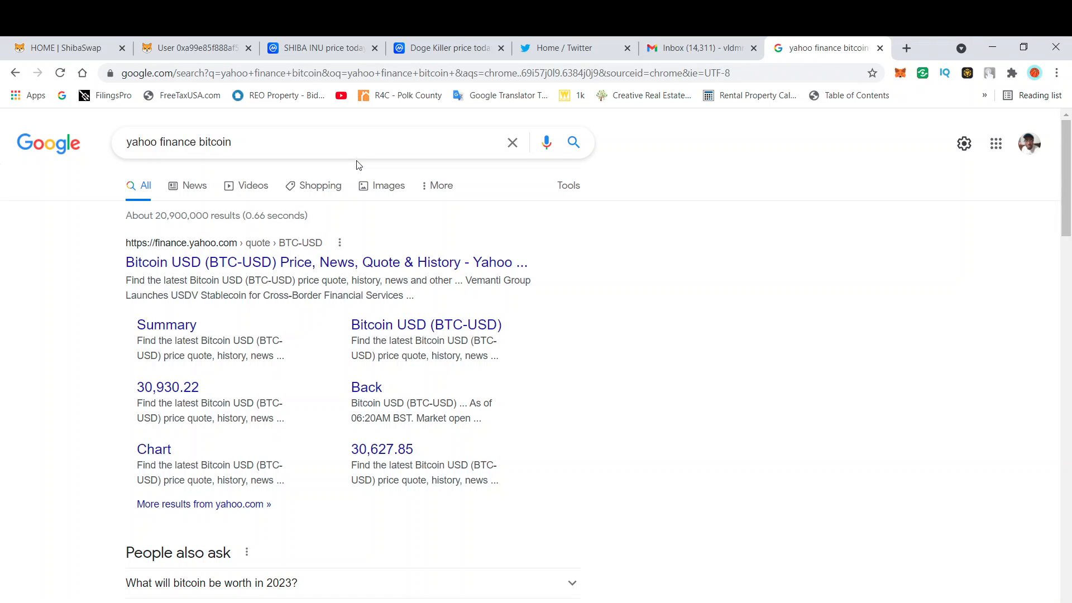
pyautogui.moveTo(445, 58)
pyautogui.write(' put')
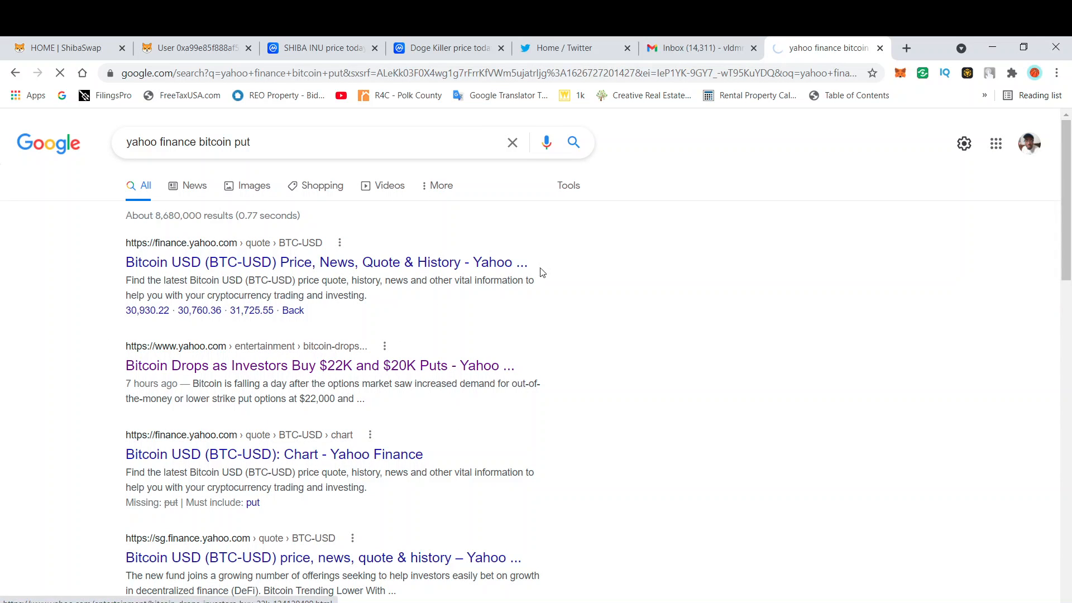
# Follow the Yahoo 'Bitcoin drops as investors buy puts' link to its missing-page notice and browse the feed.
pyautogui.click(320, 366)
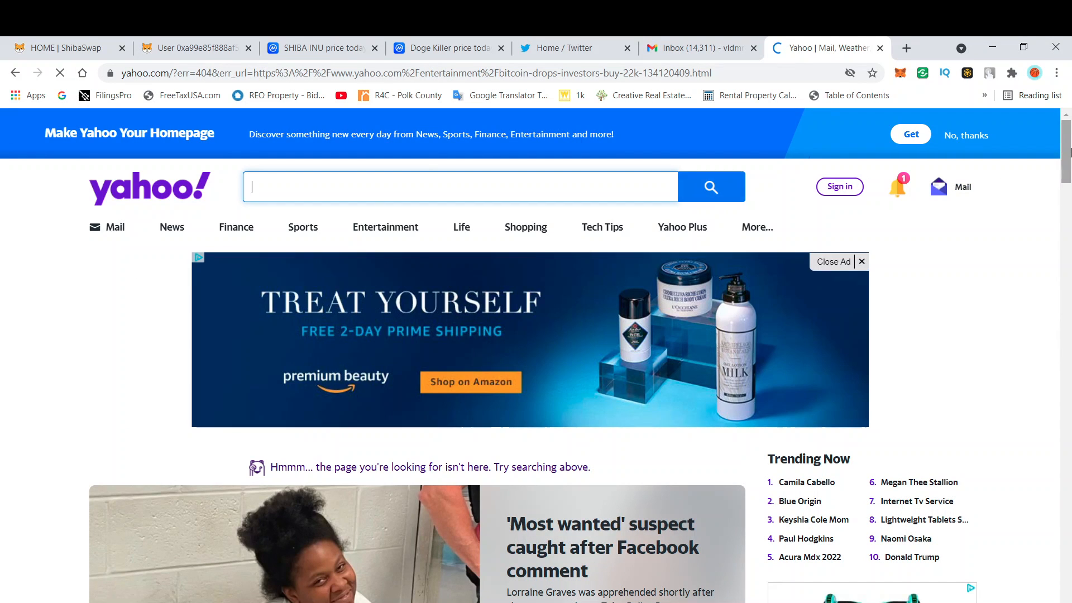
pyautogui.scroll(-3)
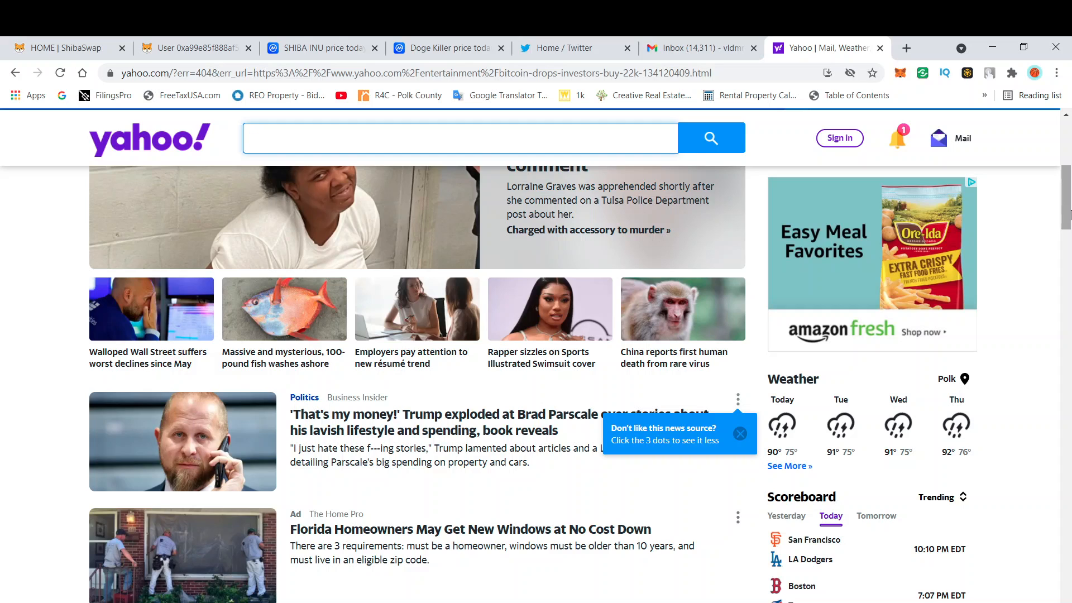
pyautogui.click(458, 138)
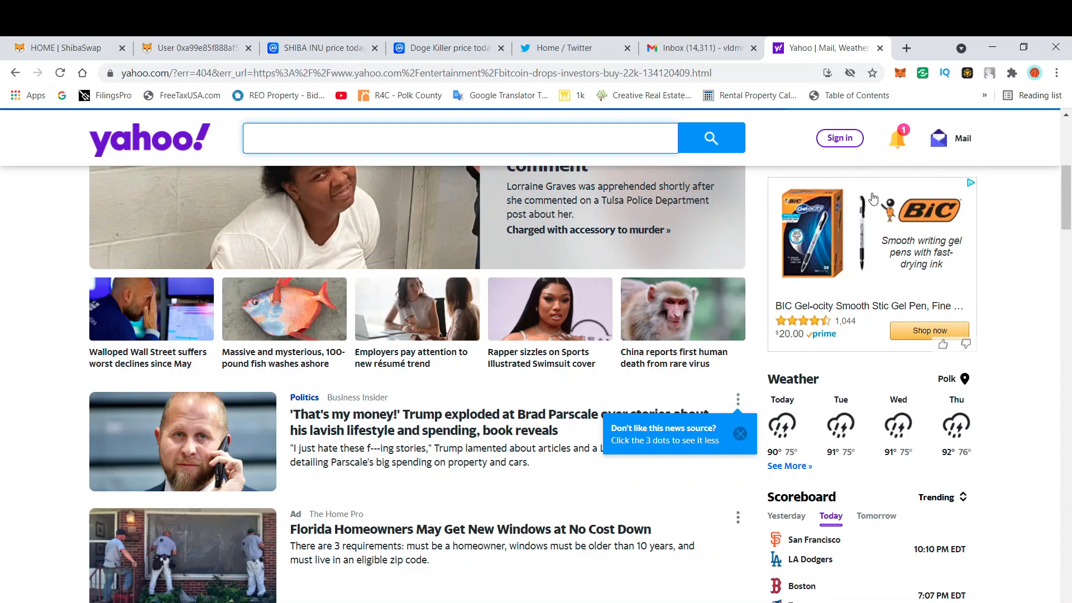
pyautogui.scroll(3)
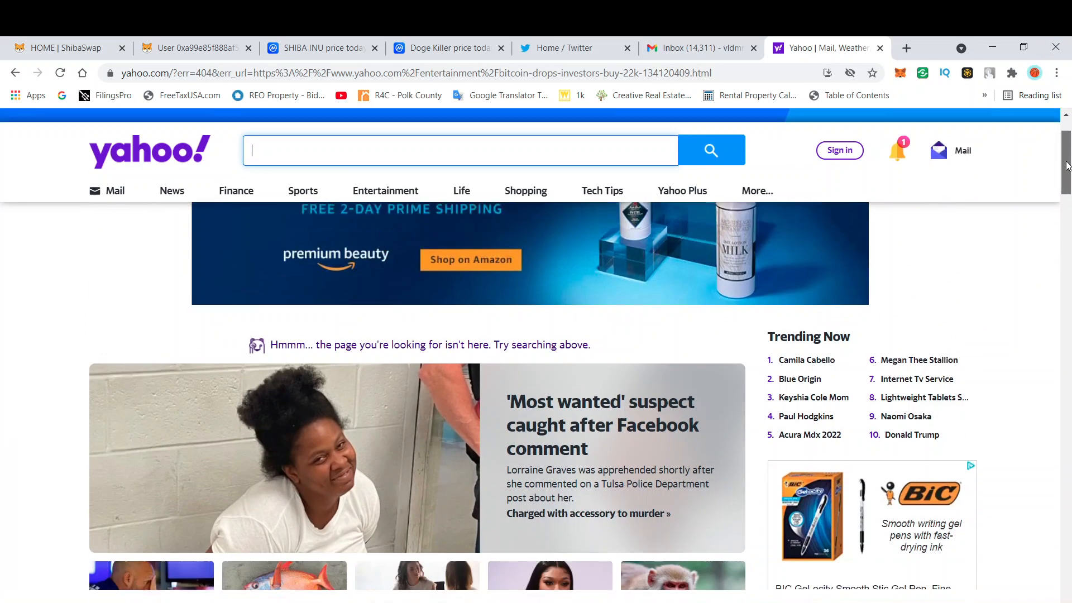
pyautogui.scroll(-3)
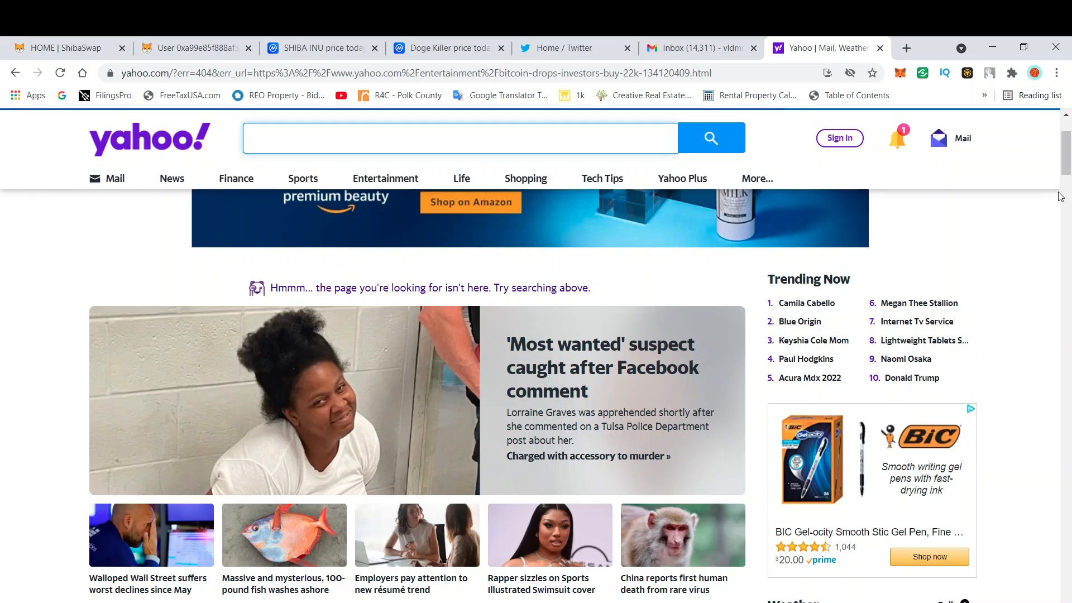
# Step through Yahoo's headline area, then return to the SHIBA INU CoinMarketCap tab.
pyautogui.click(459, 138)
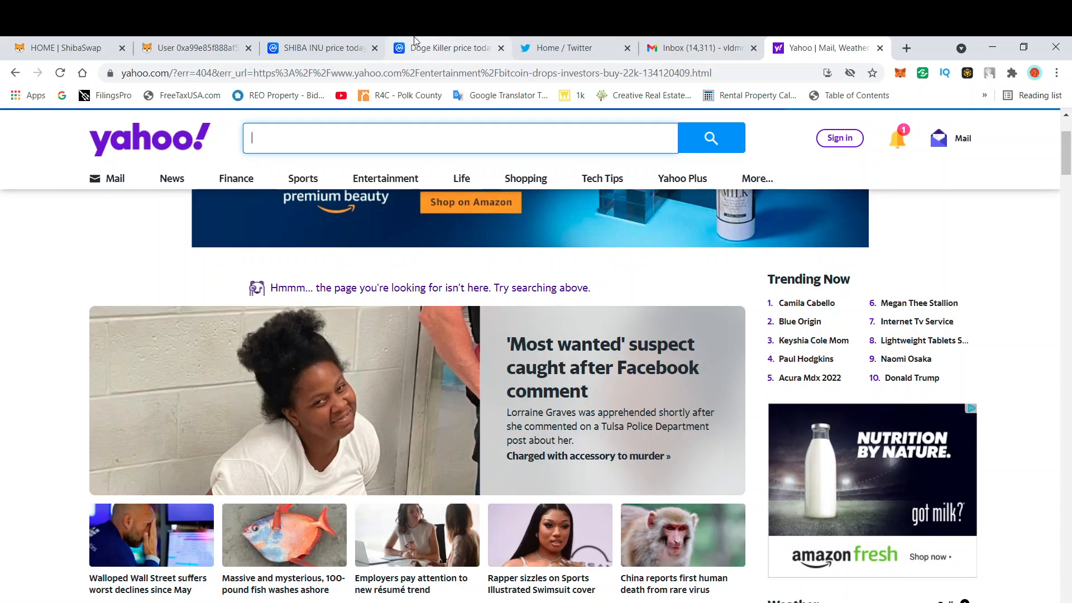
pyautogui.moveTo(318, 48)
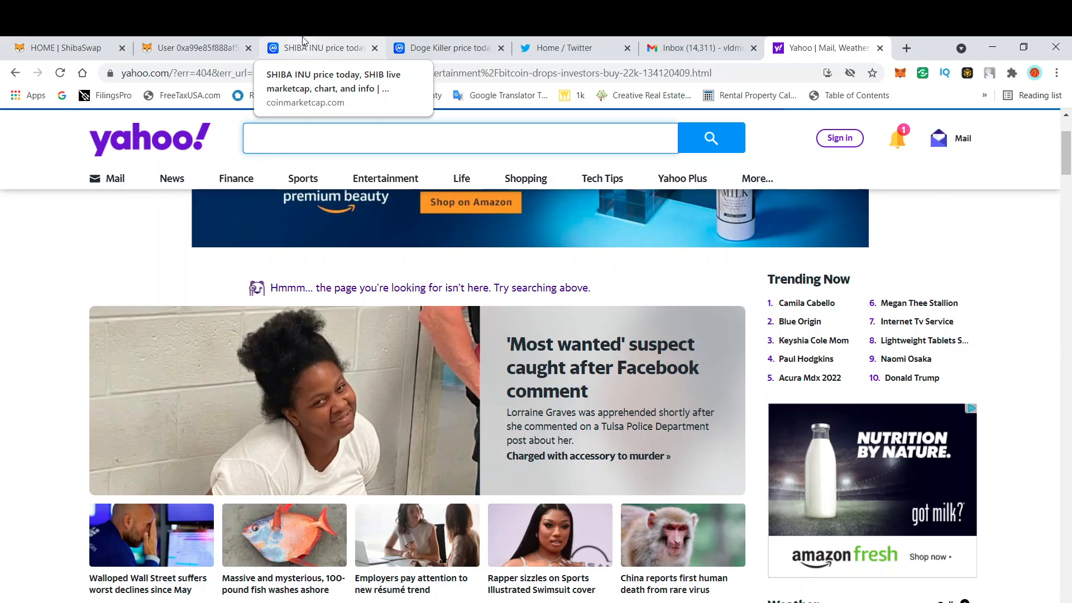
pyautogui.click(458, 137)
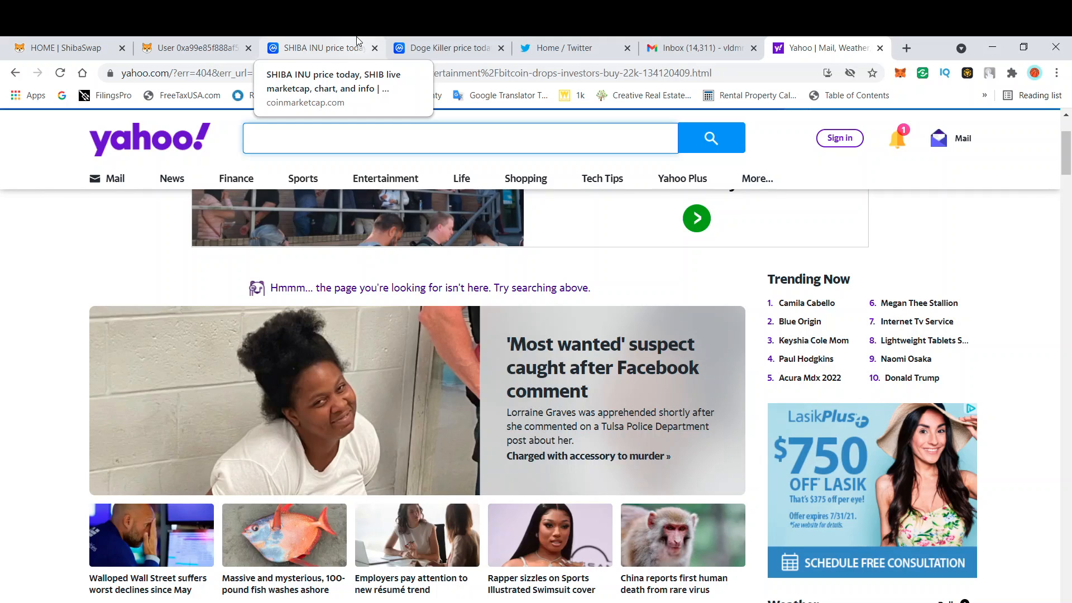
pyautogui.click(459, 138)
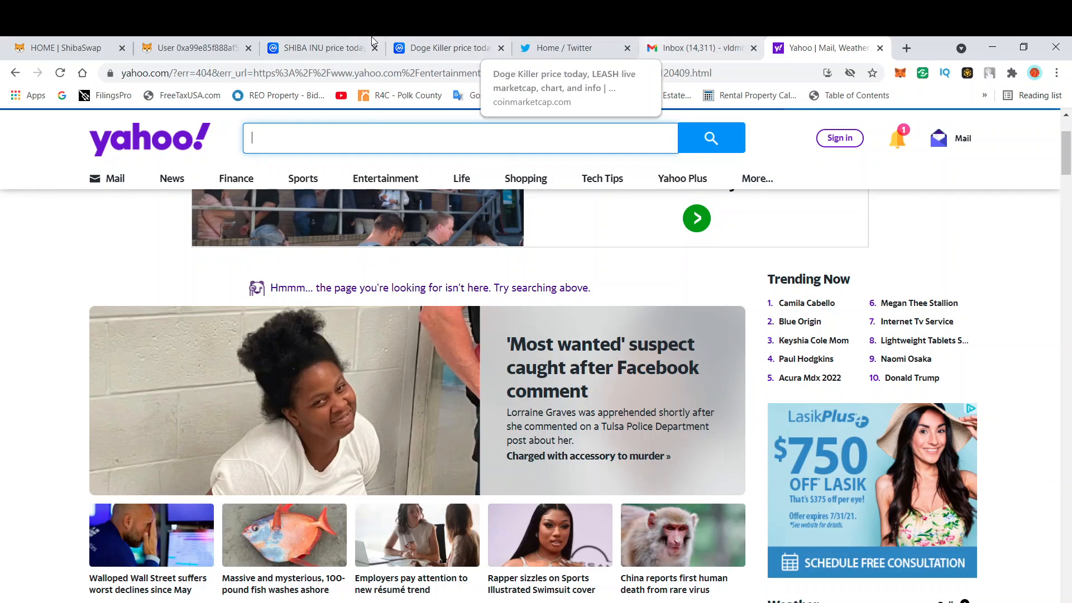
pyautogui.click(318, 48)
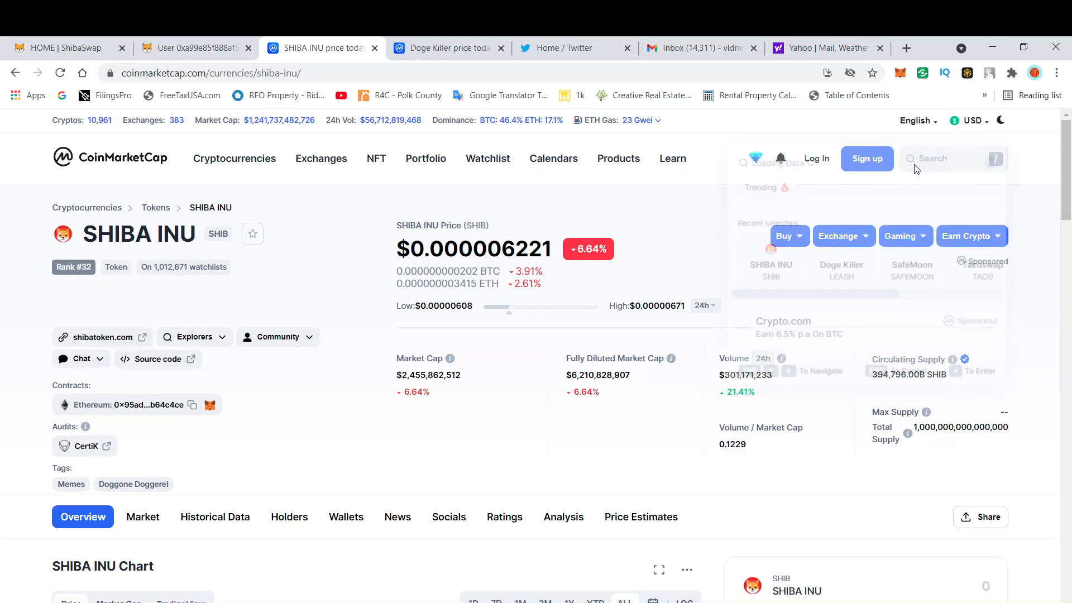
# Search CoinMarketCap for 'bitcoin' and open the Bitcoin page at $30,792.07 with its chart.
pyautogui.write('bitcoin')
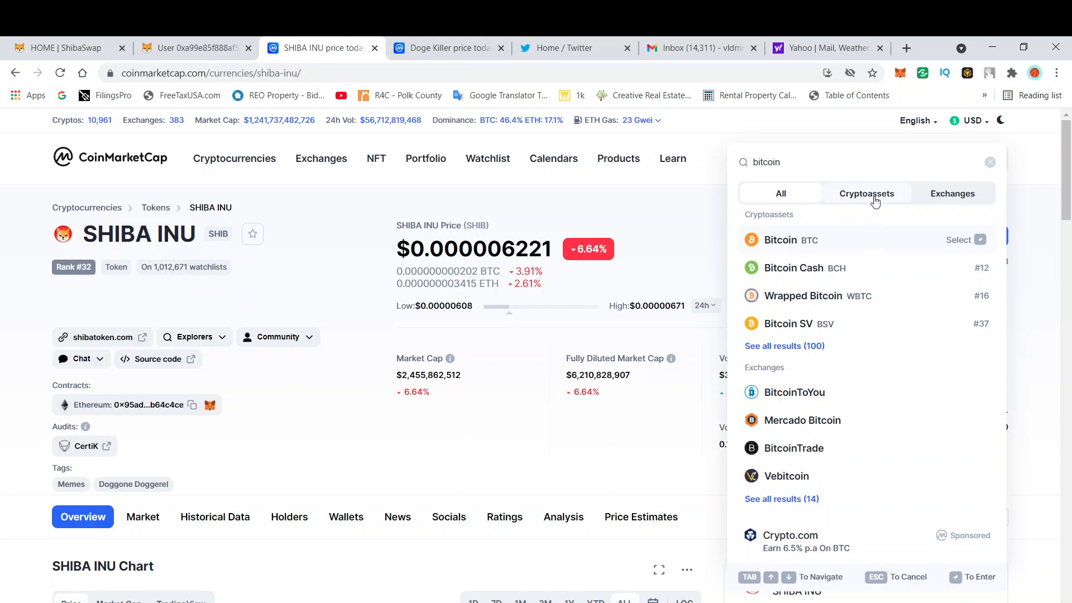
pyautogui.click(779, 240)
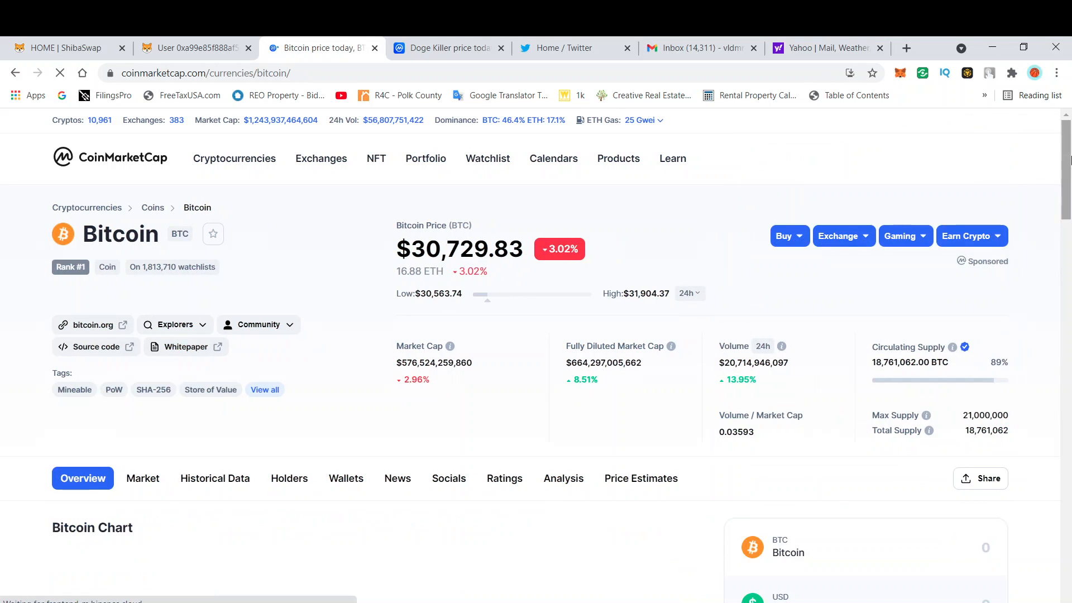
pyautogui.scroll(-3)
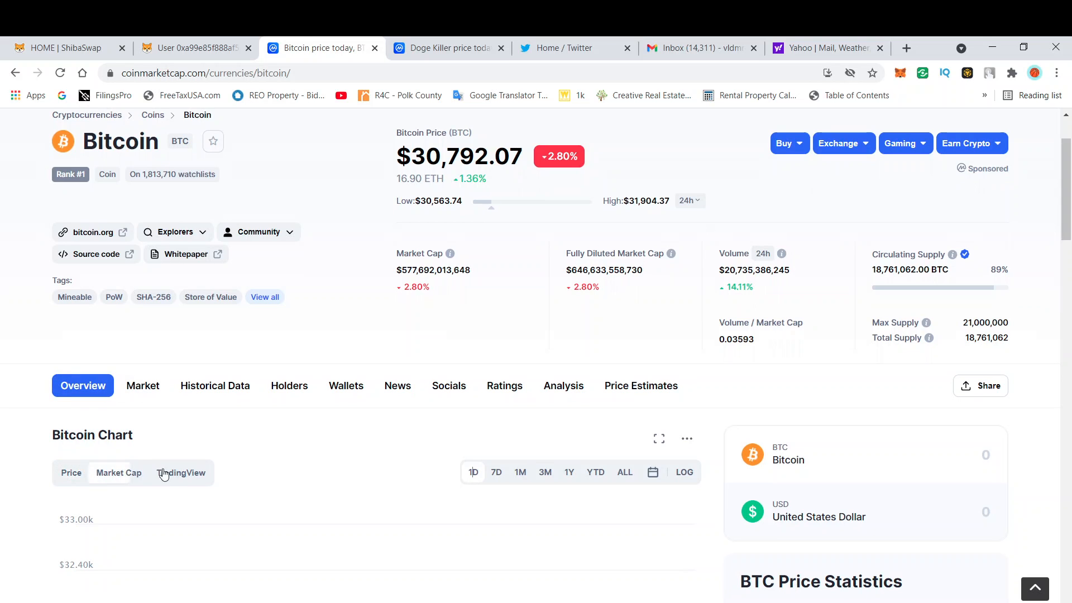
# Switch Bitcoin's chart to the TradingView candlestick view and zoom out to history back to 2018.
pyautogui.click(181, 472)
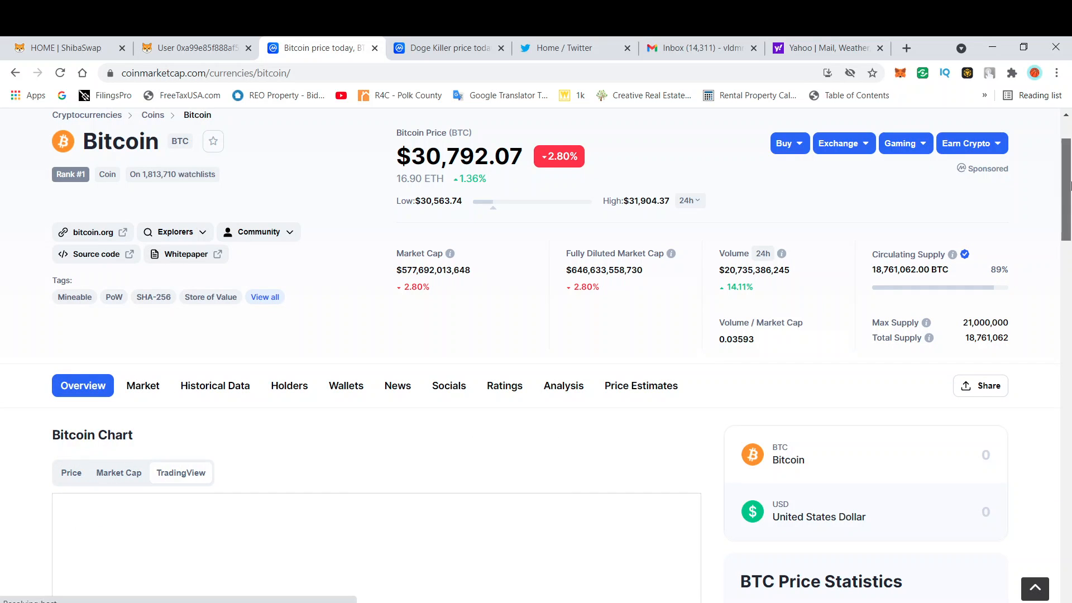
pyautogui.scroll(-3)
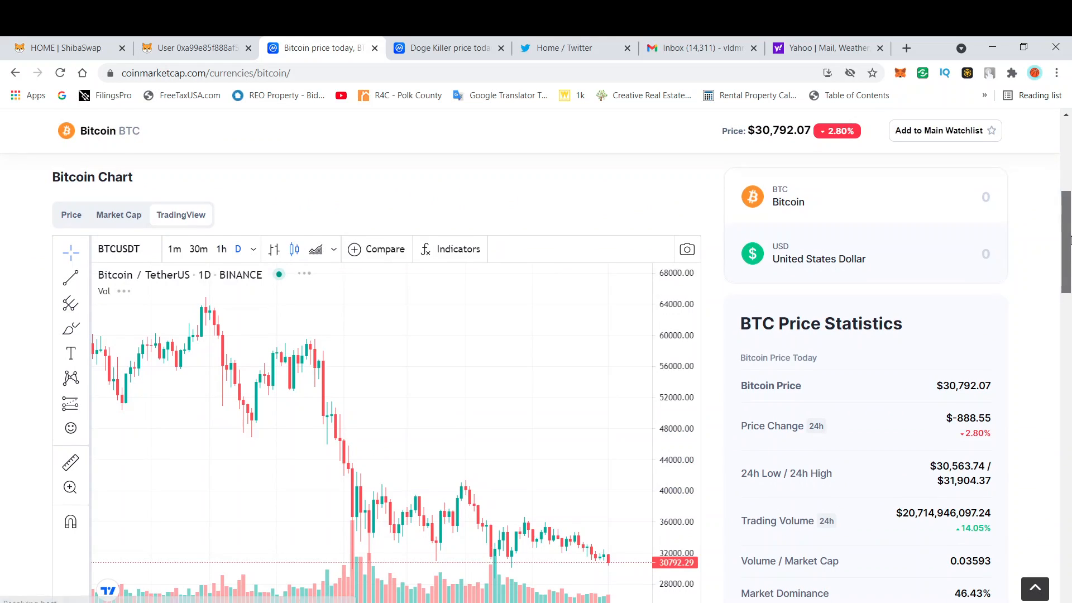
pyautogui.scroll(3)
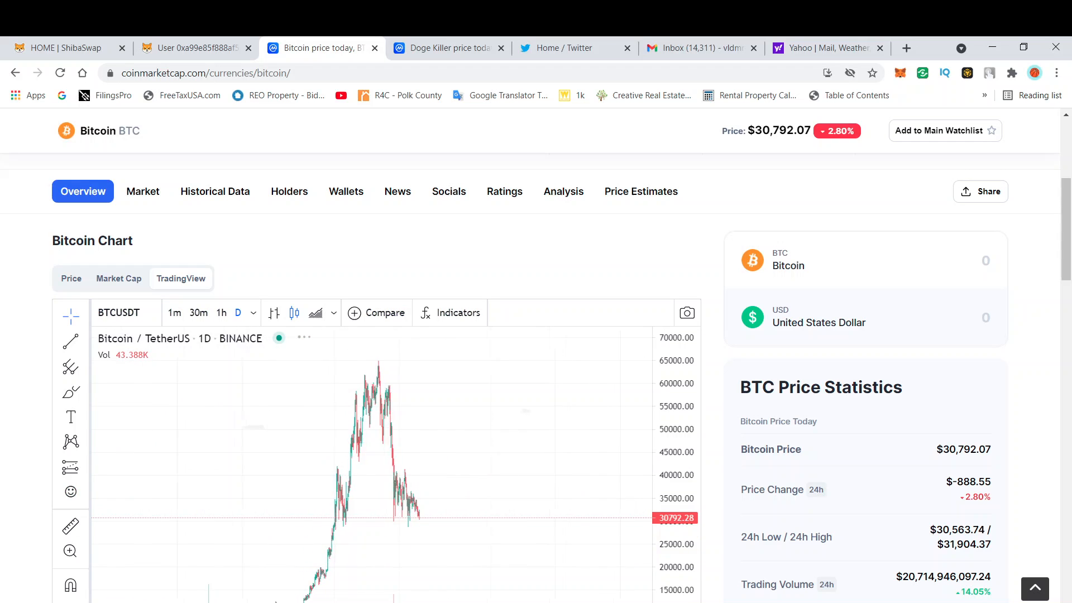
pyautogui.scroll(-3)
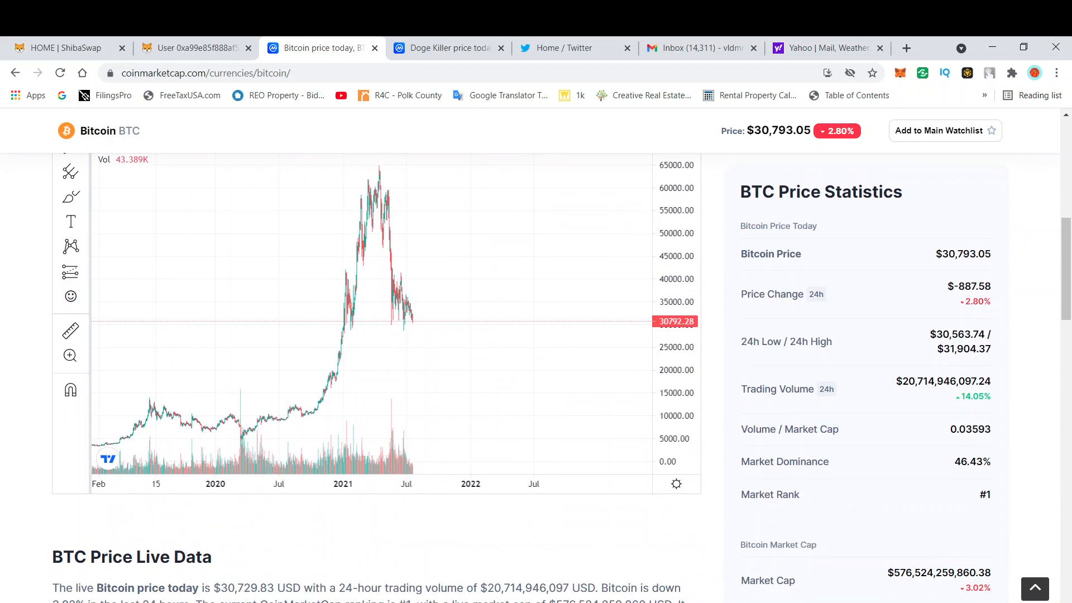
pyautogui.moveTo(207, 399)
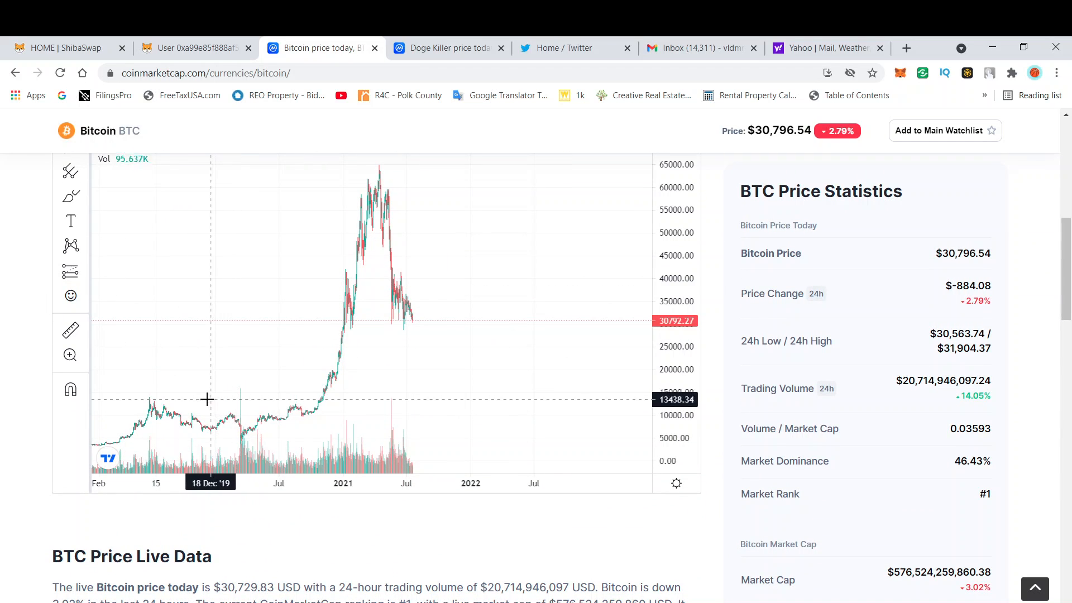
pyautogui.moveTo(289, 379)
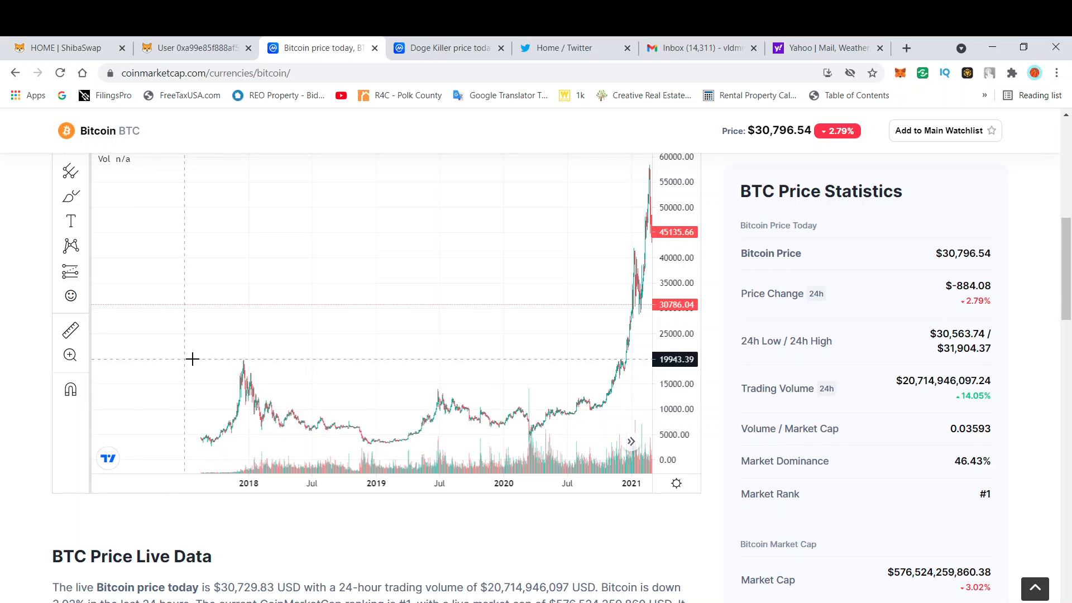
pyautogui.moveTo(204, 361)
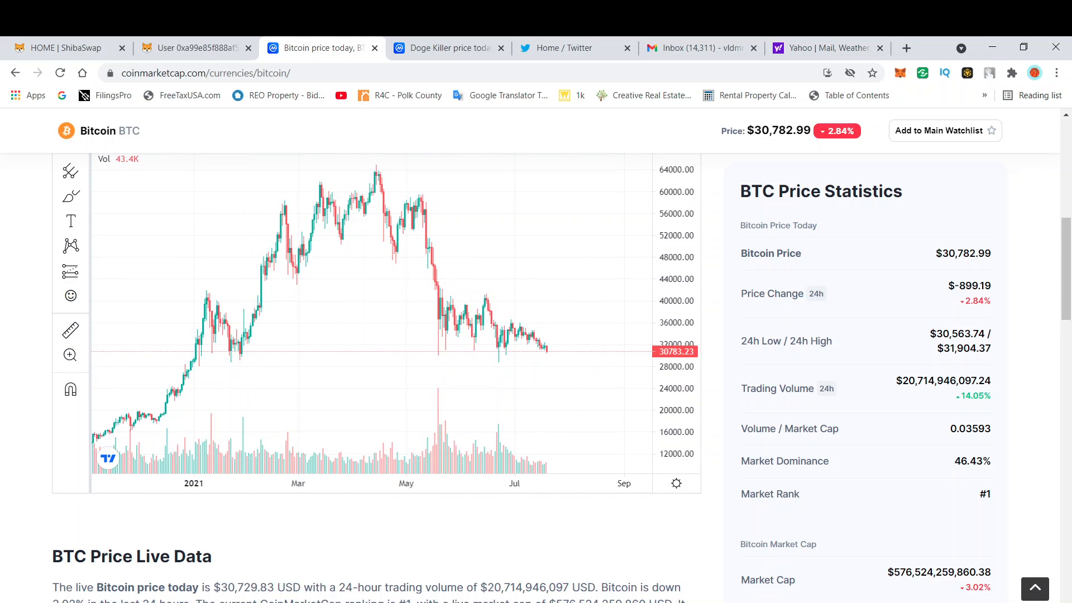
pyautogui.moveTo(230, 366)
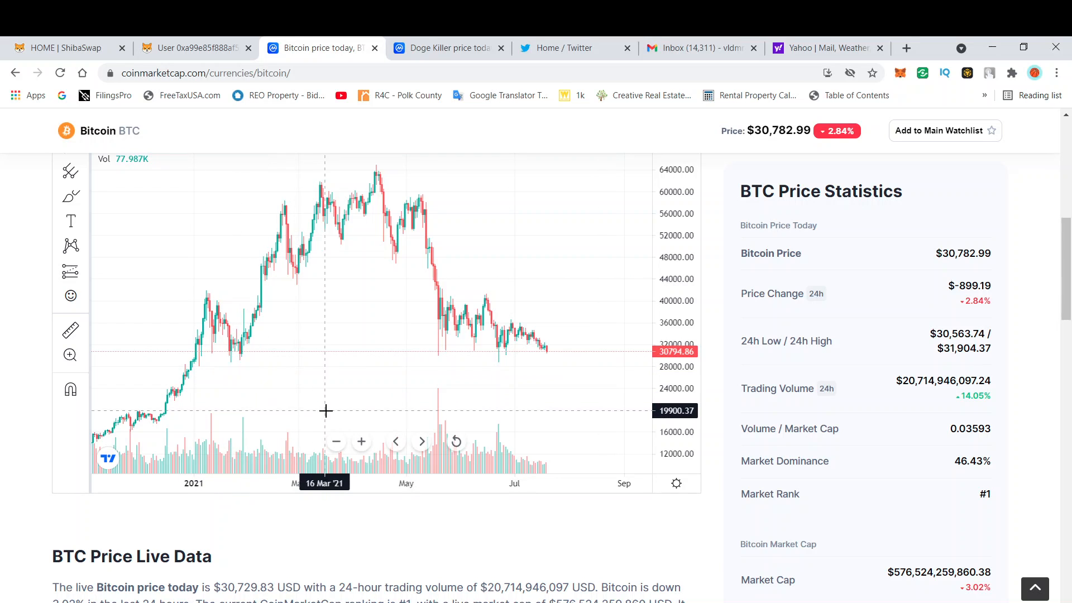
pyautogui.moveTo(308, 399)
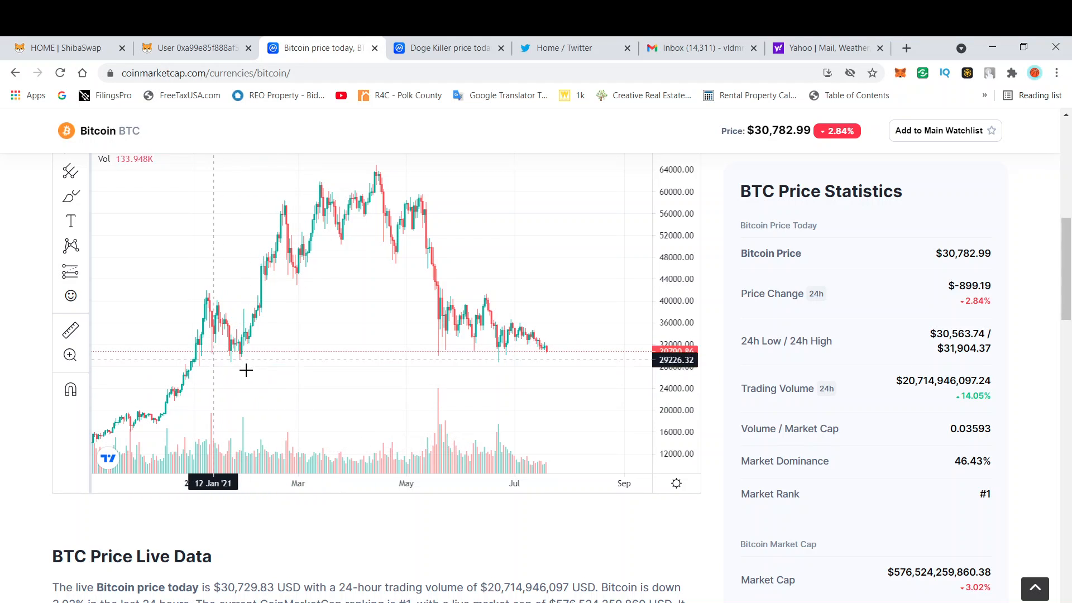
pyautogui.moveTo(215, 391)
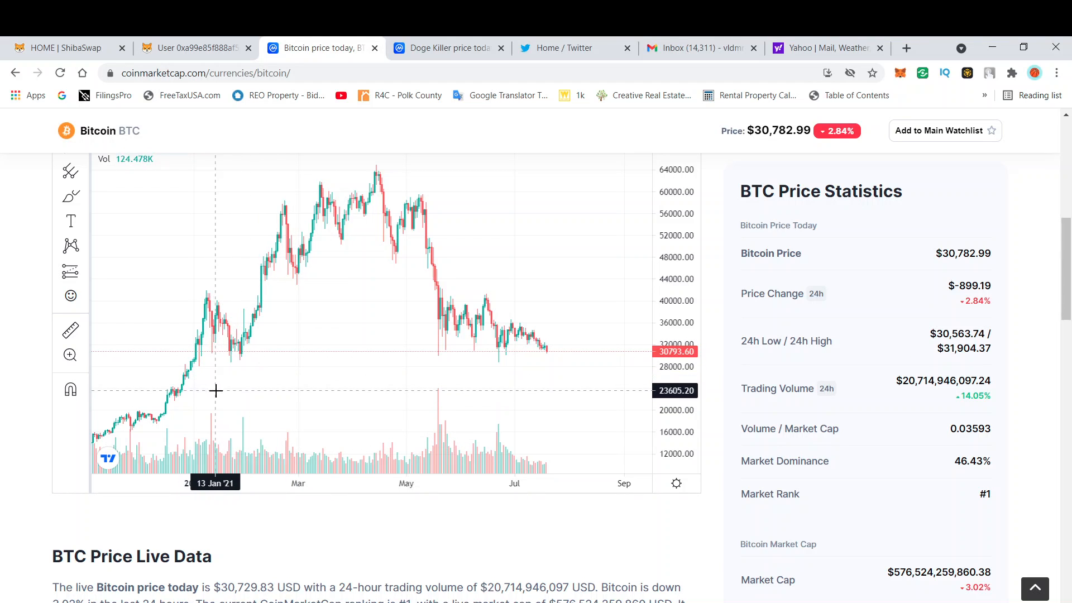
pyautogui.moveTo(222, 309)
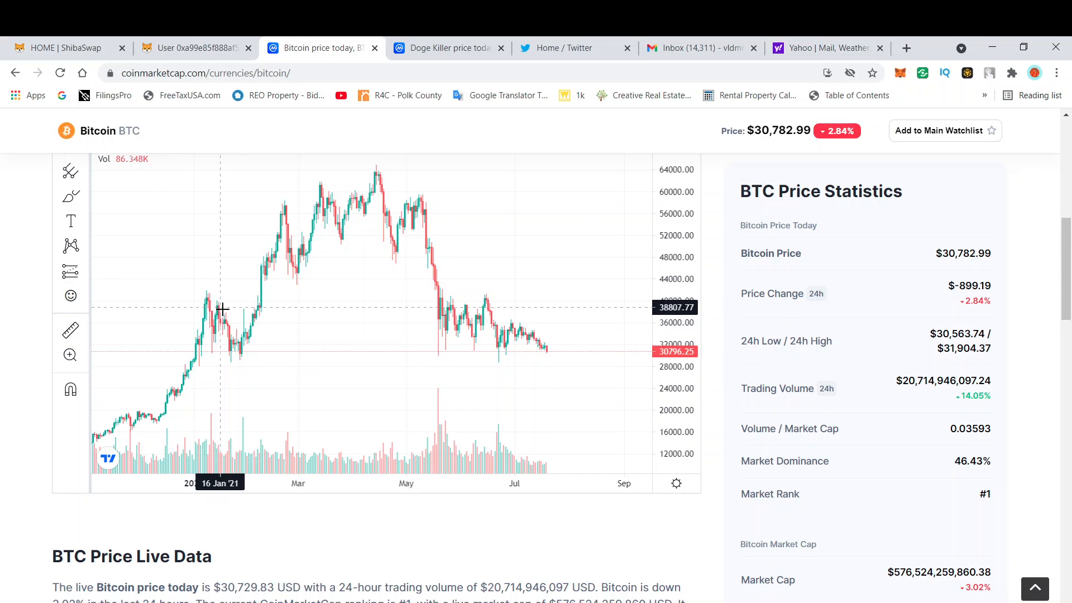
pyautogui.moveTo(226, 364)
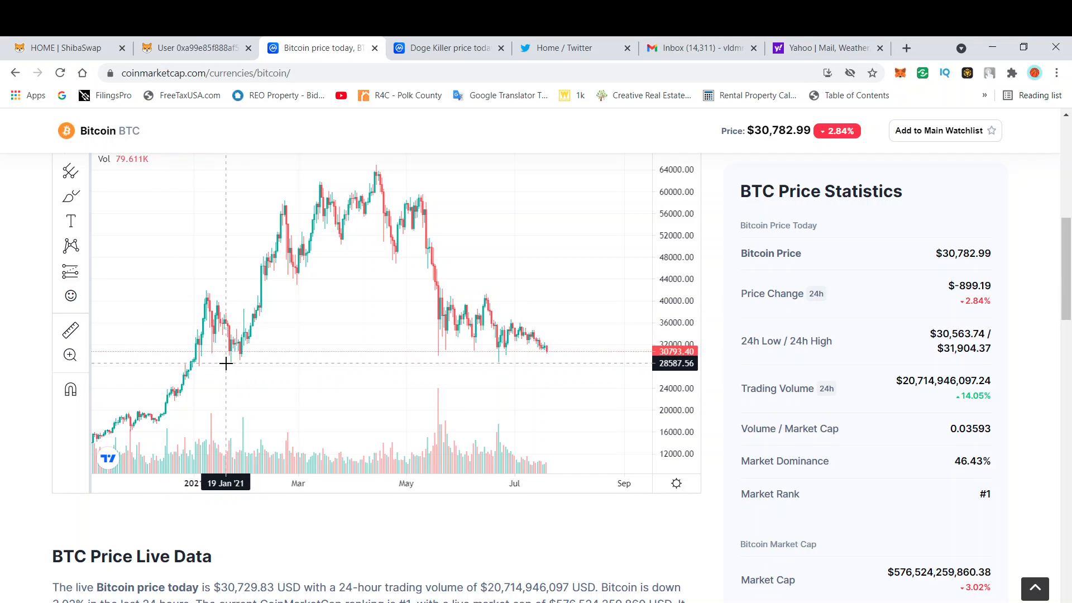
pyautogui.moveTo(236, 335)
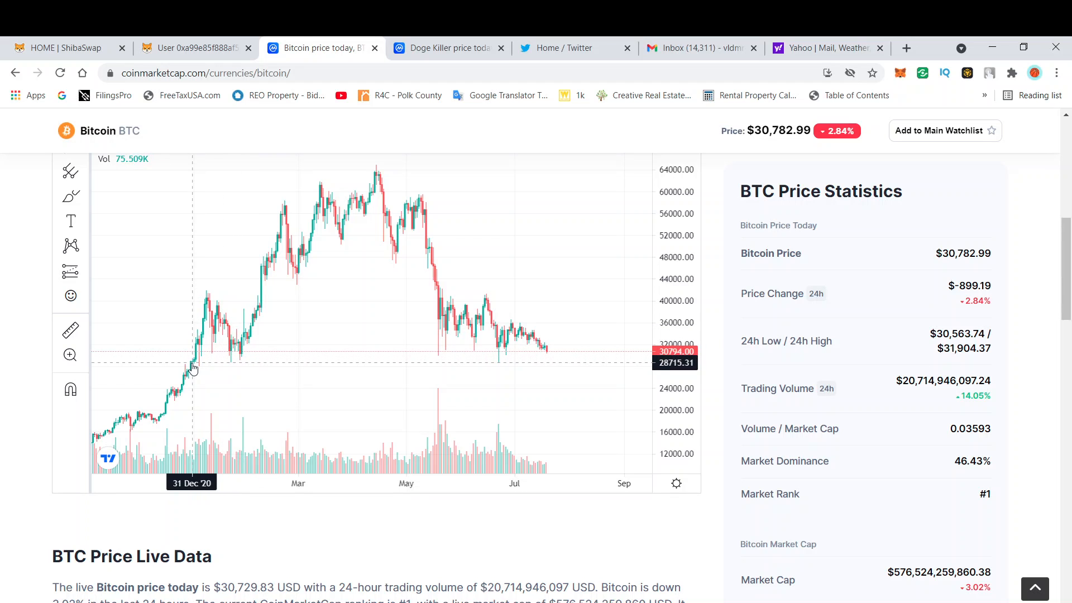
pyautogui.moveTo(212, 354)
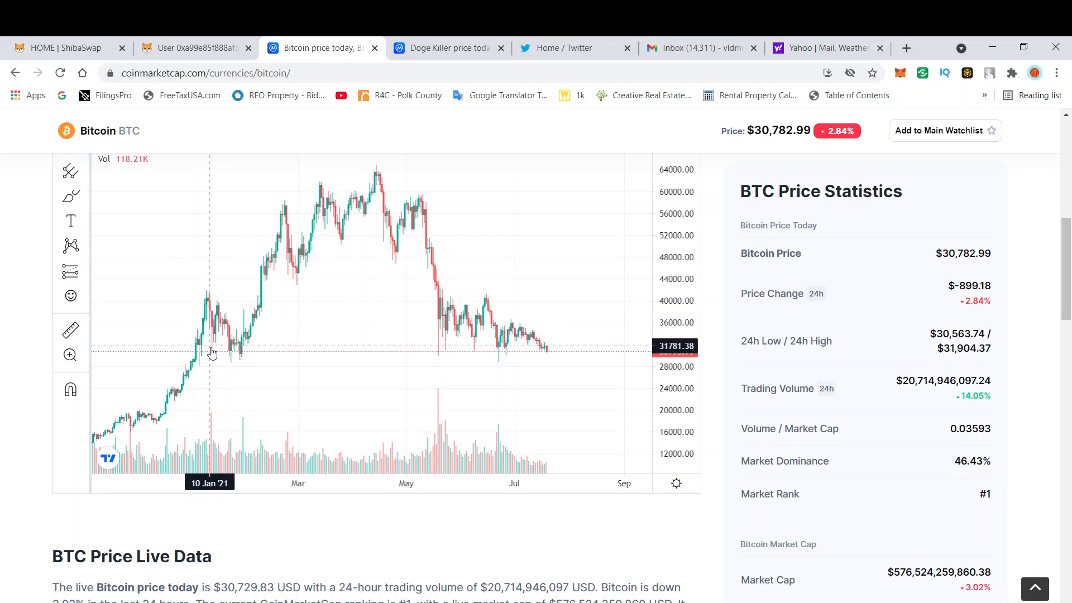
pyautogui.moveTo(230, 361)
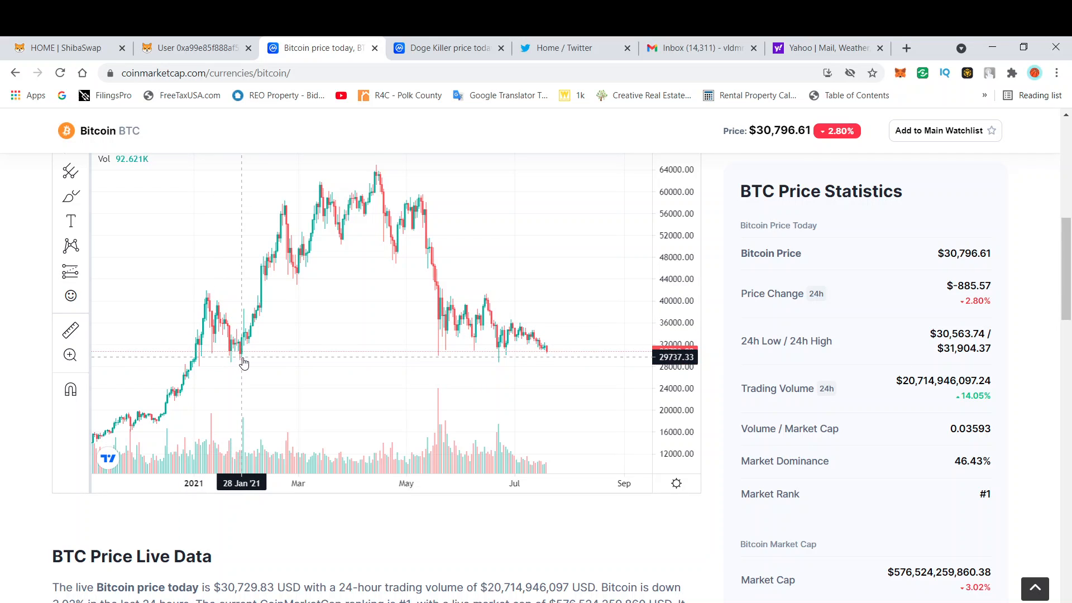
pyautogui.moveTo(426, 153)
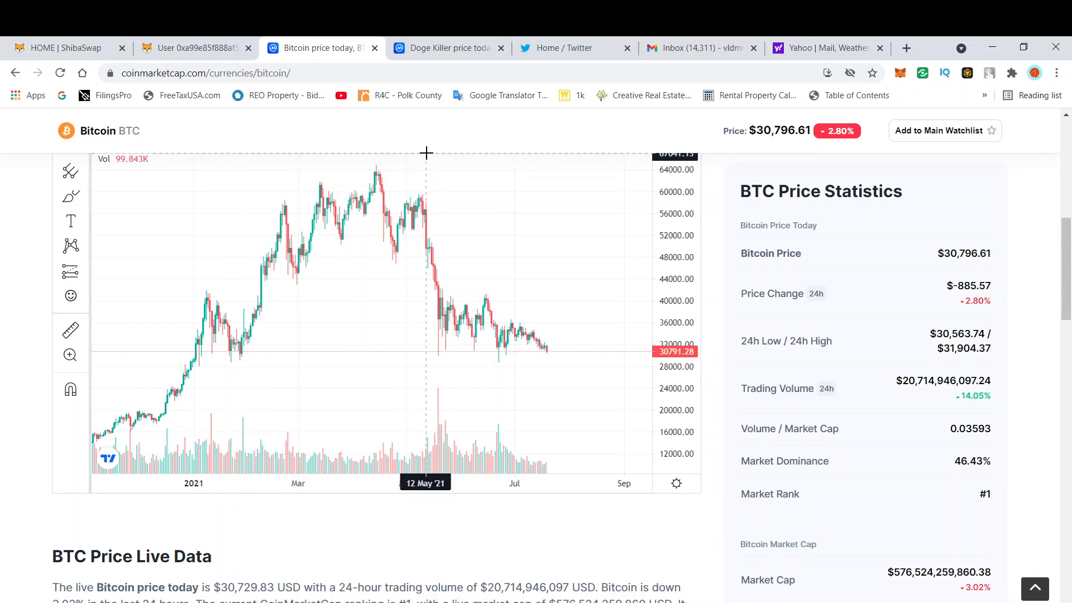
pyautogui.moveTo(437, 361)
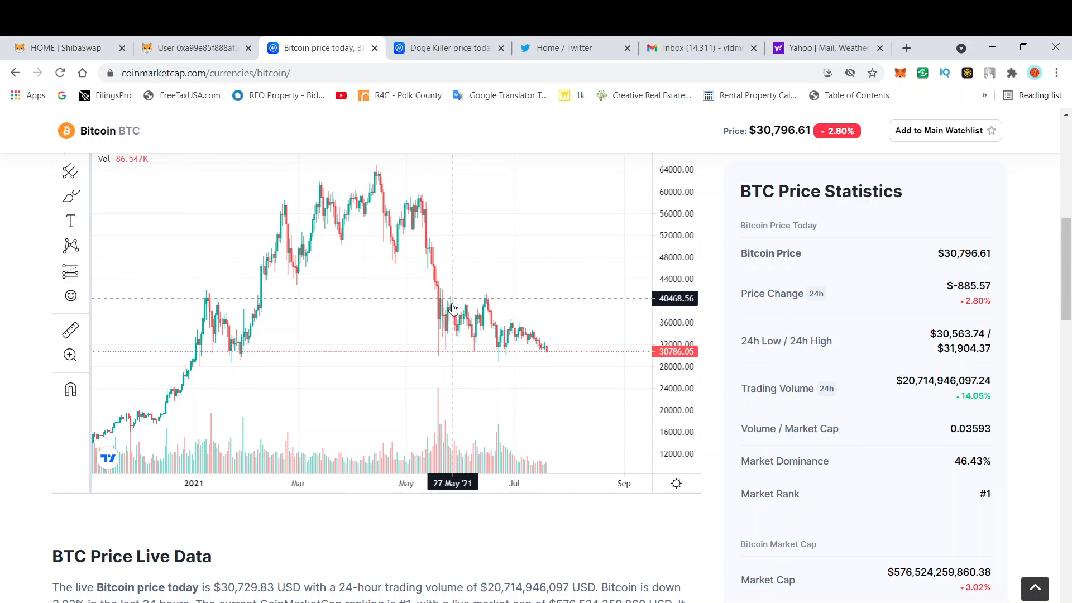
pyautogui.moveTo(480, 342)
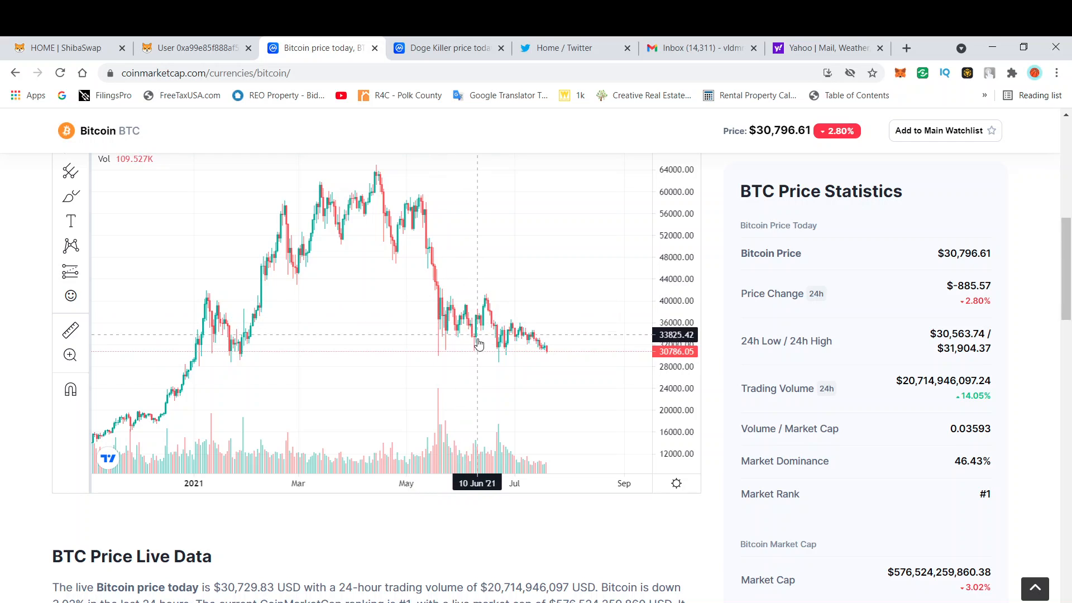
pyautogui.moveTo(498, 366)
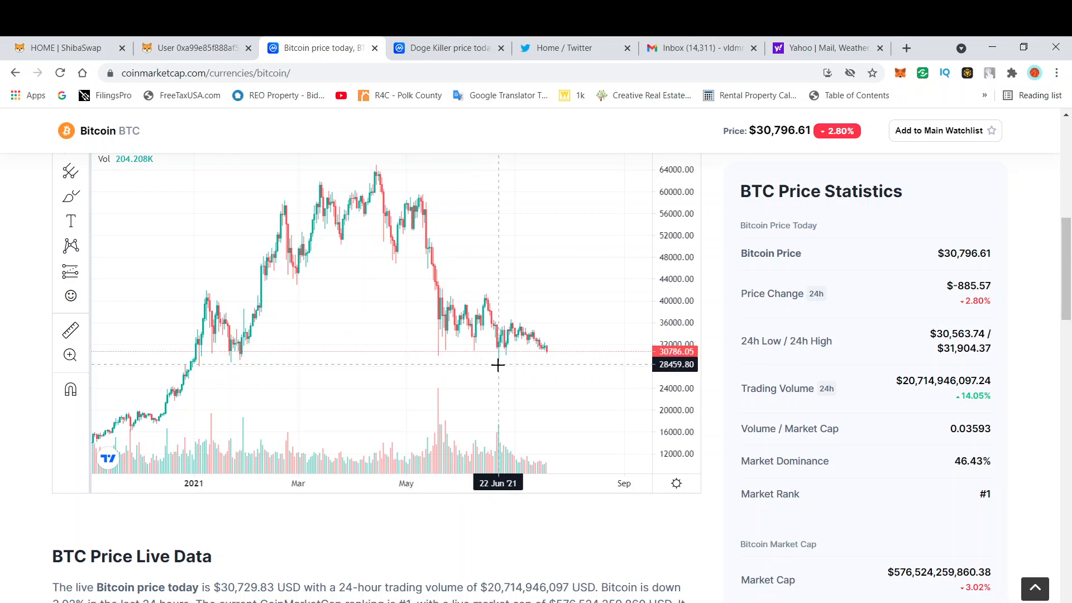
pyautogui.moveTo(538, 362)
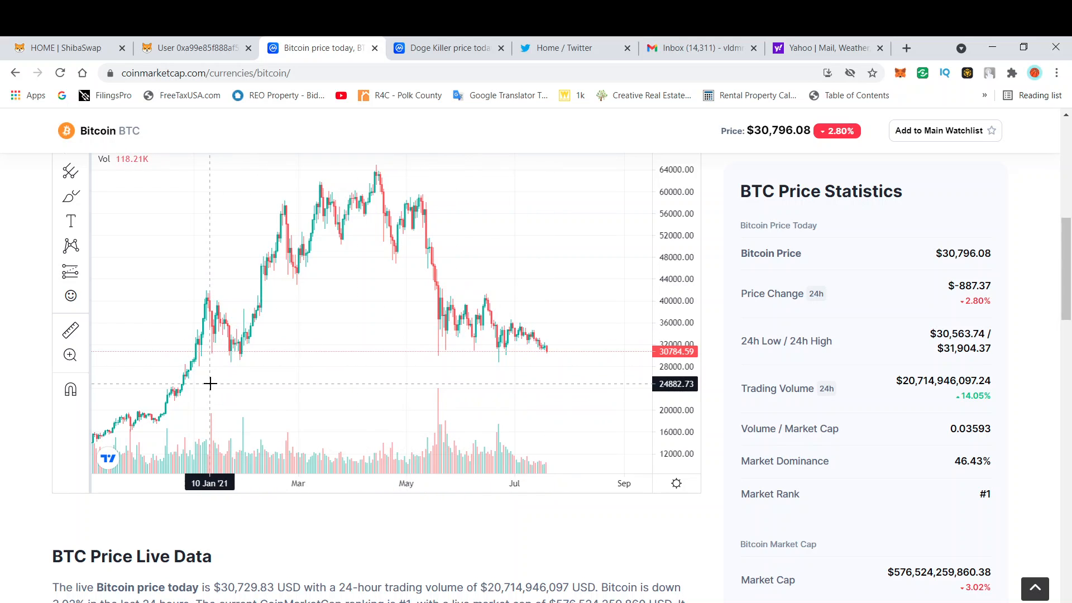
pyautogui.moveTo(561, 376)
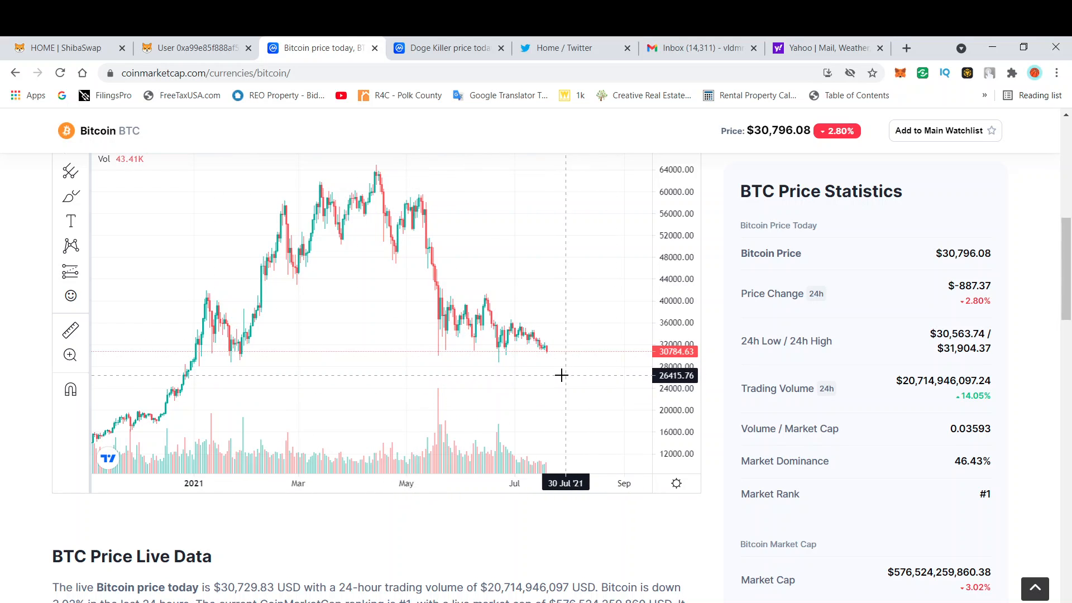
pyautogui.moveTo(554, 359)
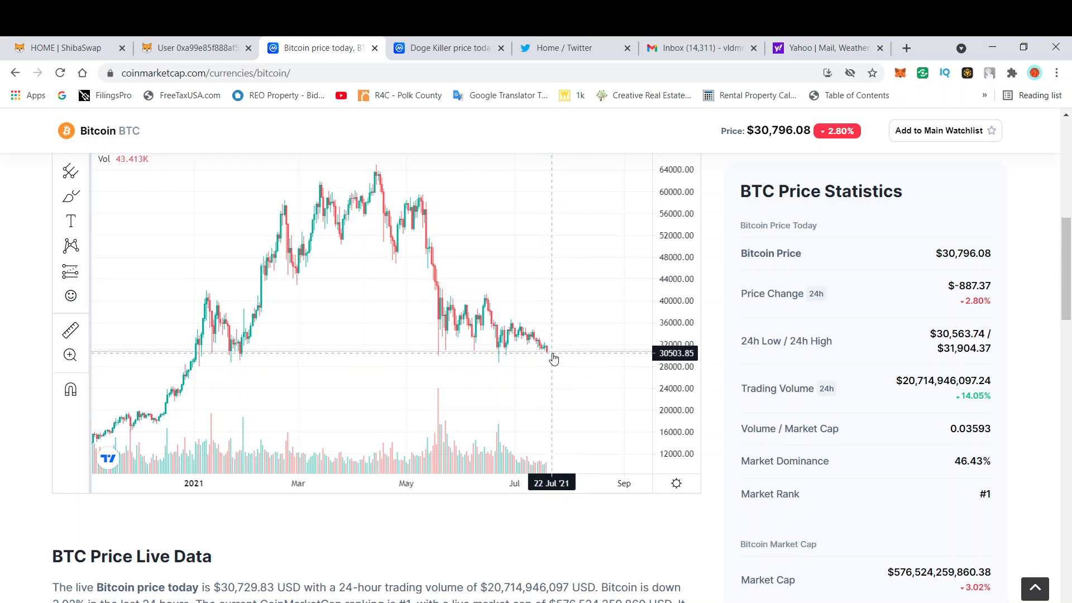
pyautogui.moveTo(483, 355)
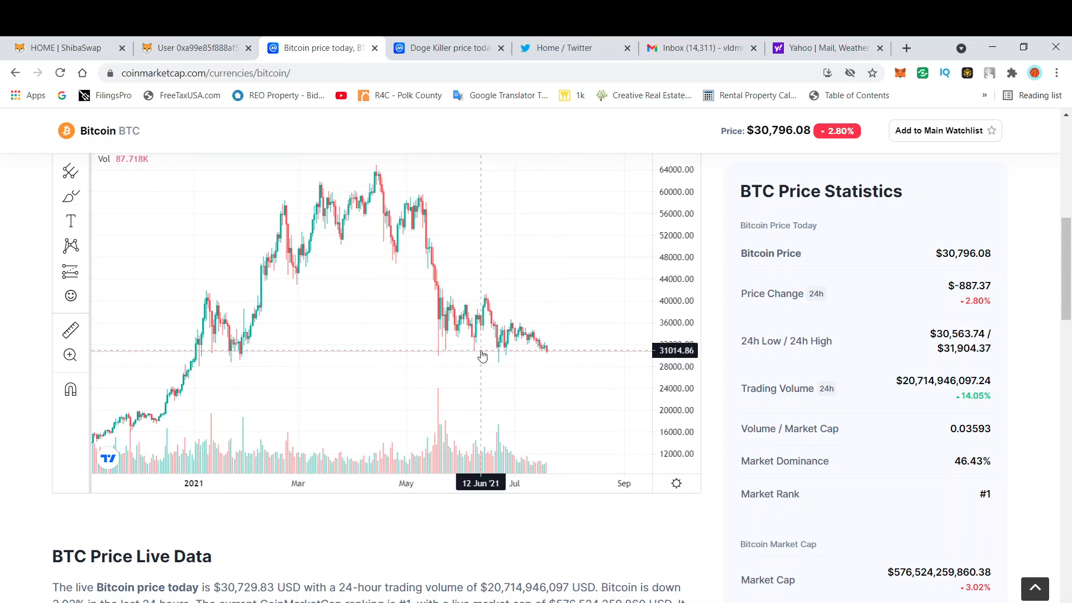
pyautogui.moveTo(256, 361)
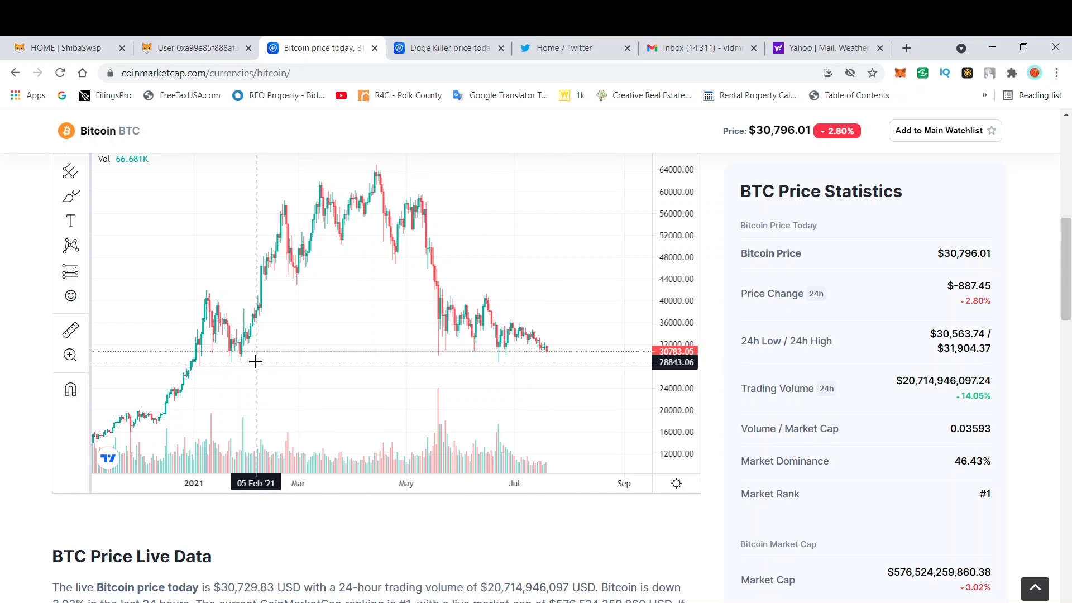
pyautogui.moveTo(225, 356)
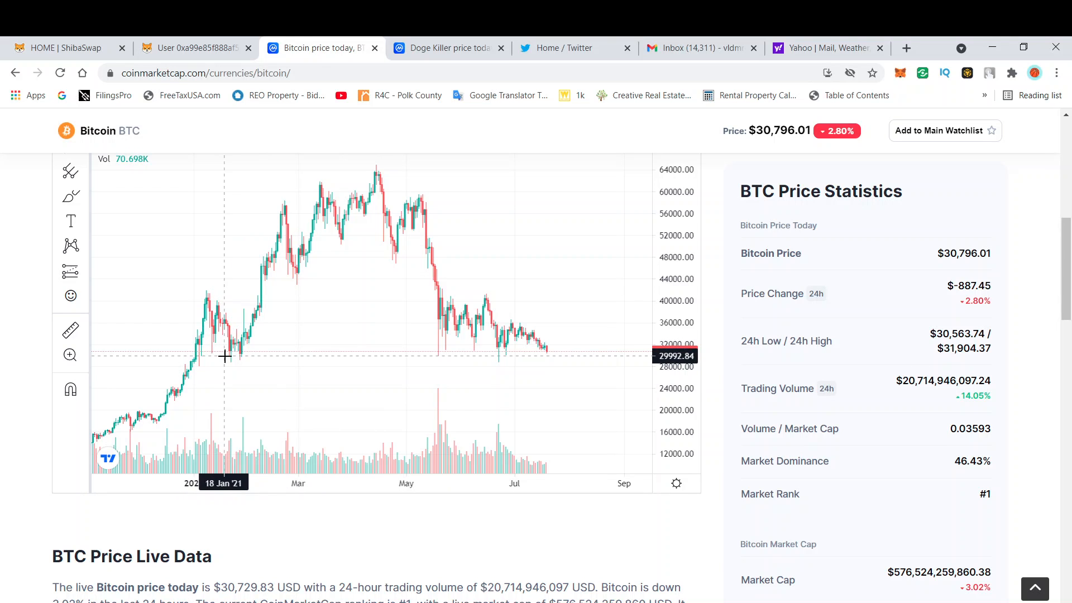
pyautogui.moveTo(213, 353)
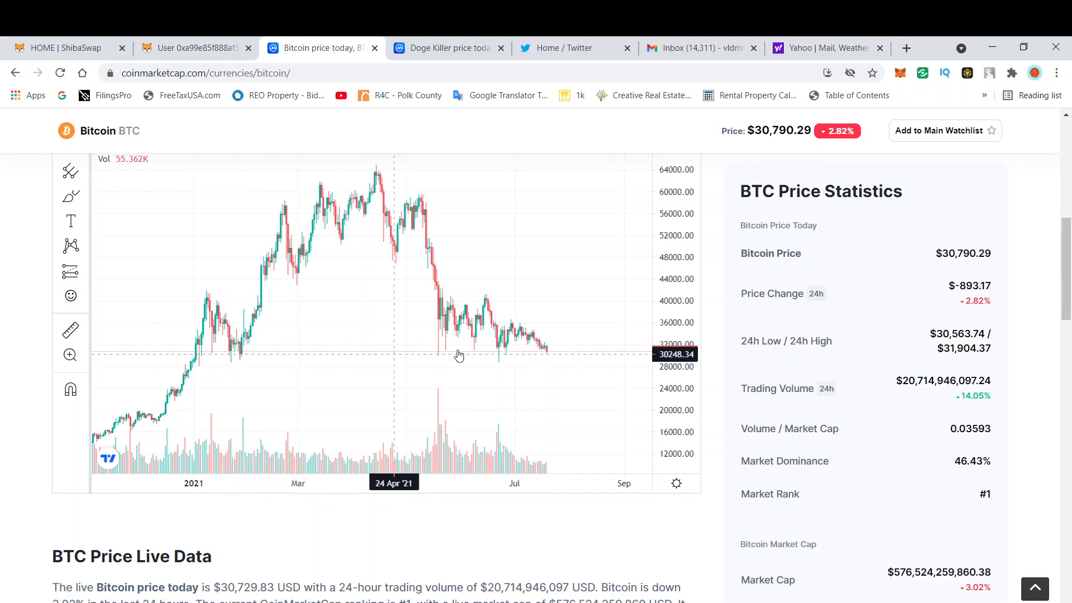
pyautogui.moveTo(571, 368)
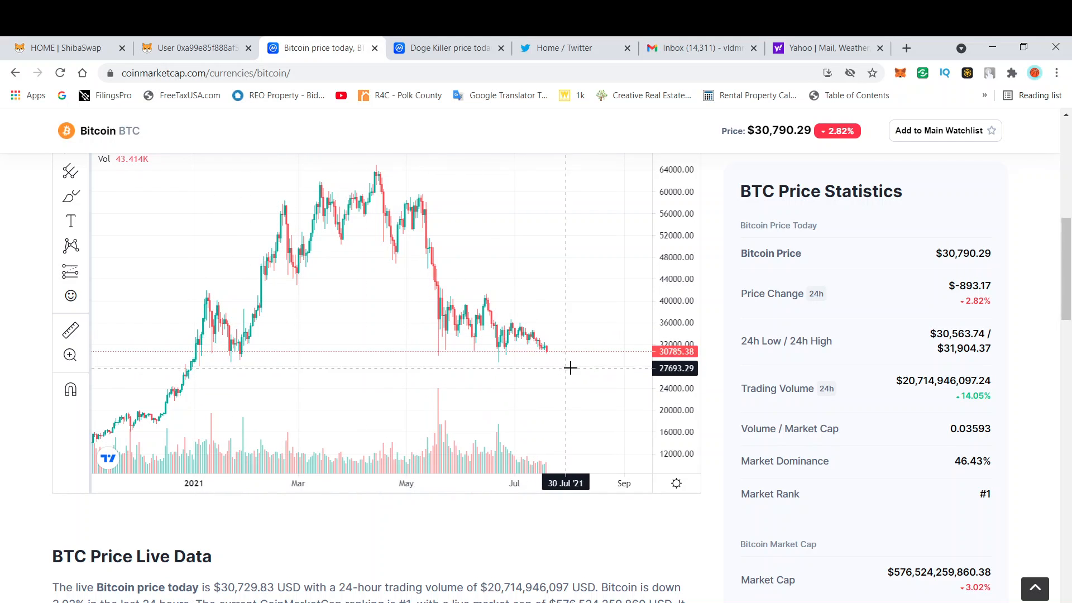
pyautogui.moveTo(544, 357)
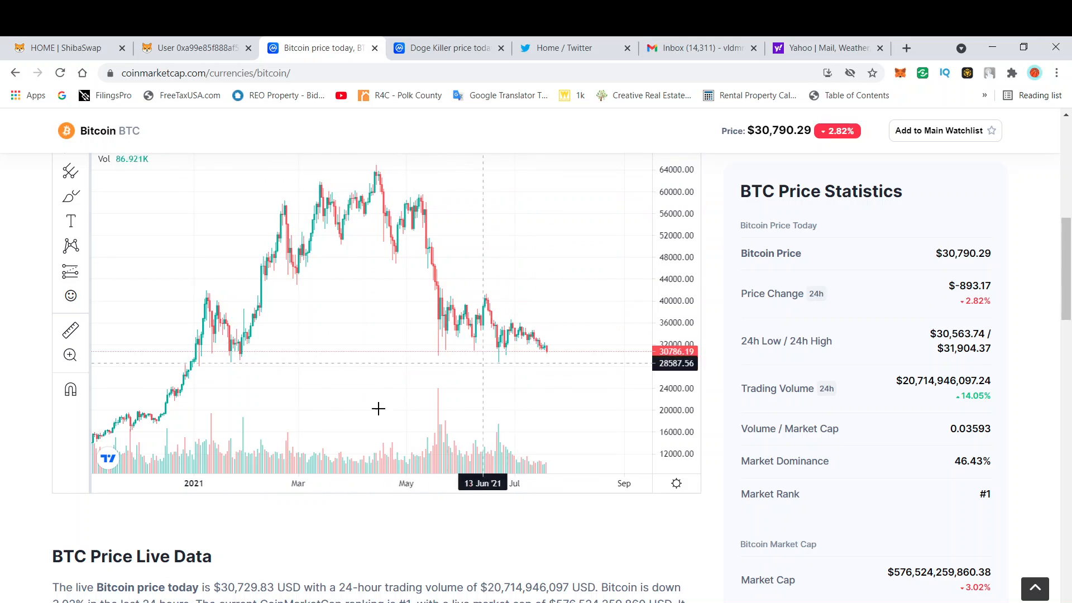
pyautogui.moveTo(211, 289)
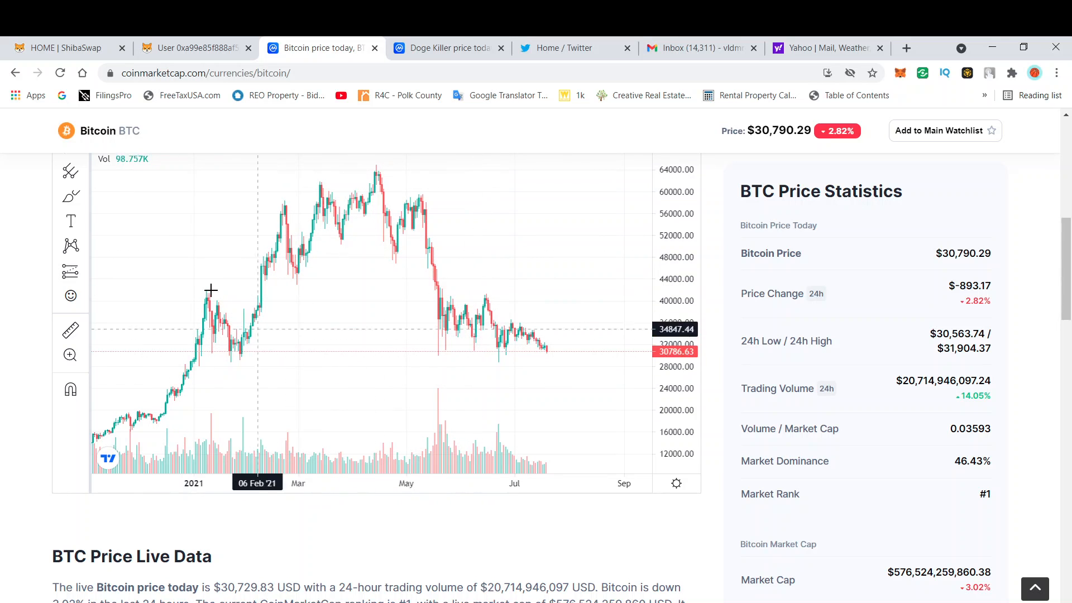
pyautogui.moveTo(179, 321)
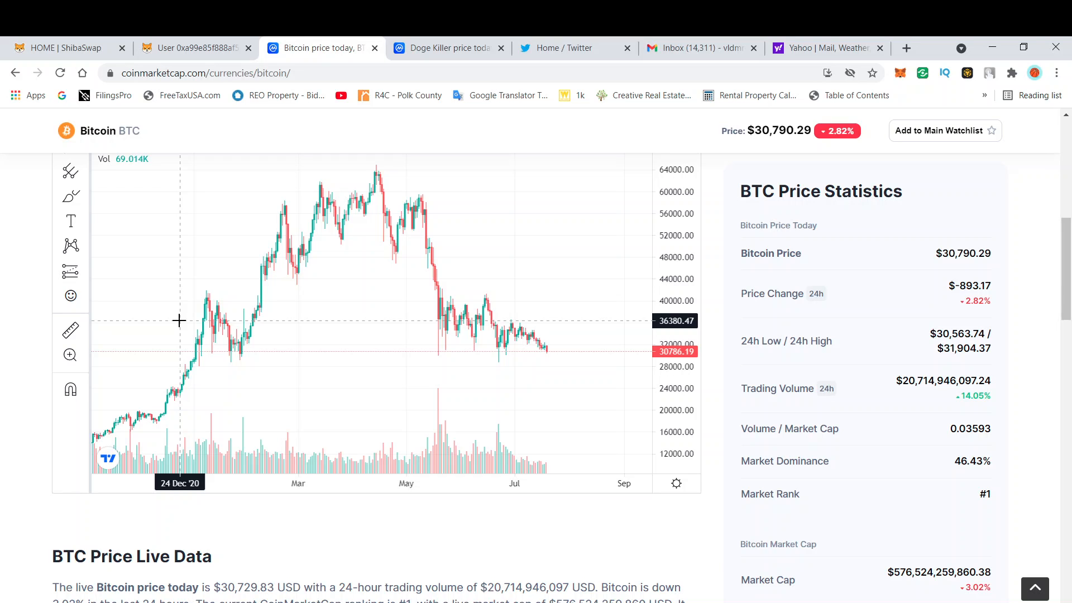
pyautogui.moveTo(265, 316)
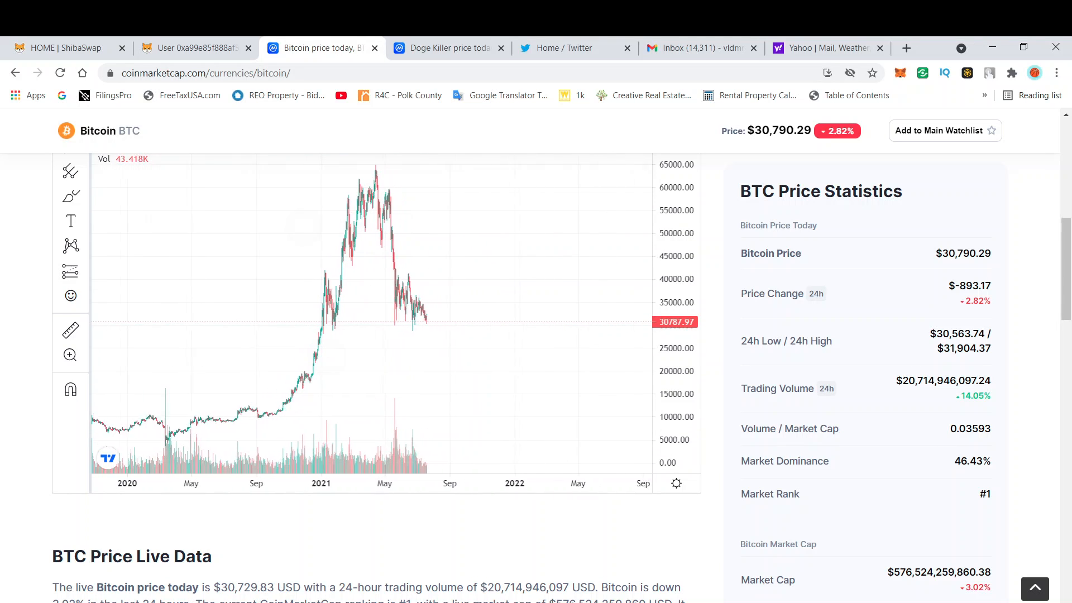
# Zoom the TradingView chart out so Bitcoin's history spans back to 2019.
pyautogui.scroll(-3)
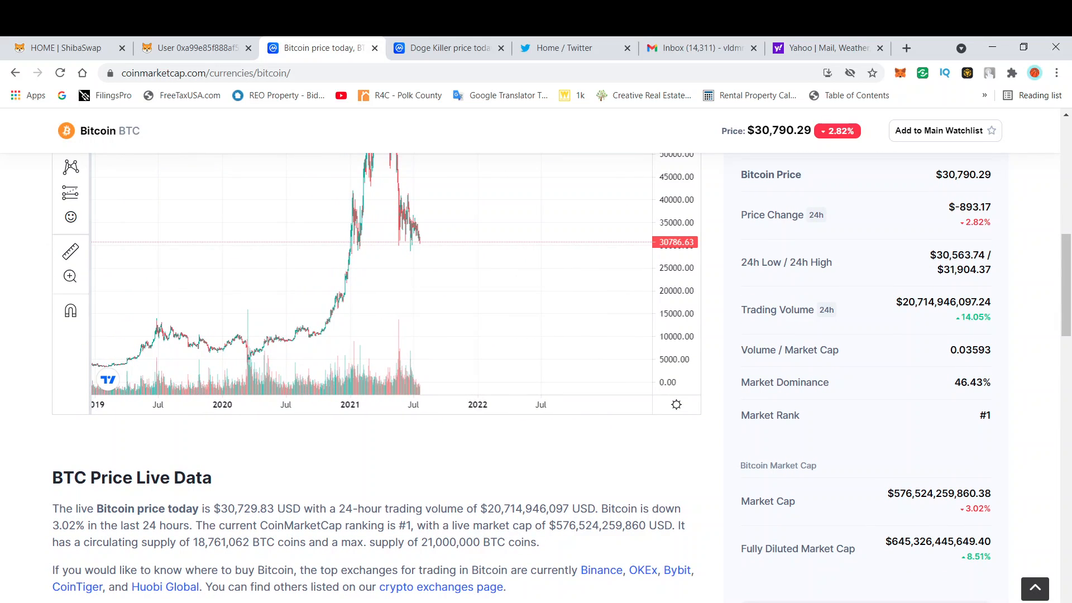